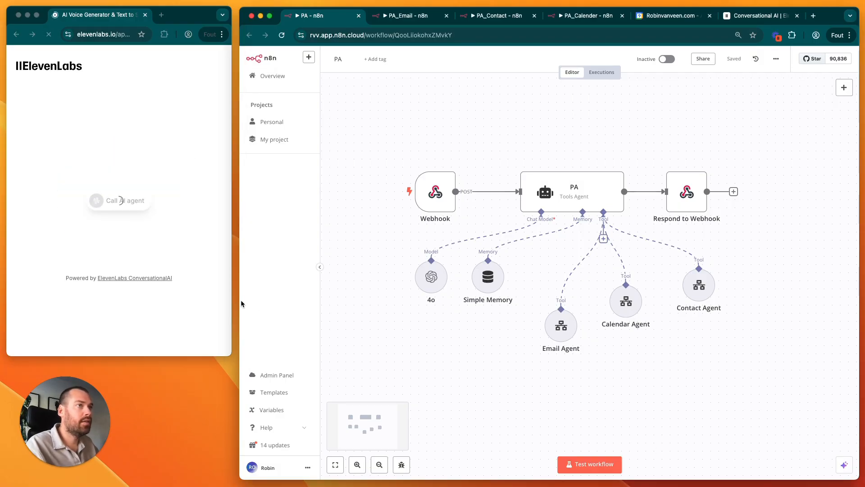
Start a test run and trigger the PA workflow with a spoken calendar request
{"action": "left_click", "coordinate": [118, 200]}
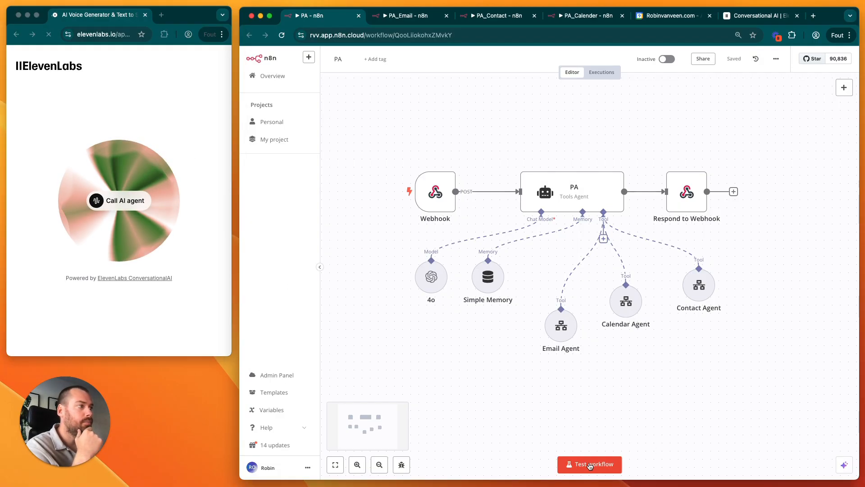
{"action": "left_click", "coordinate": [589, 465]}
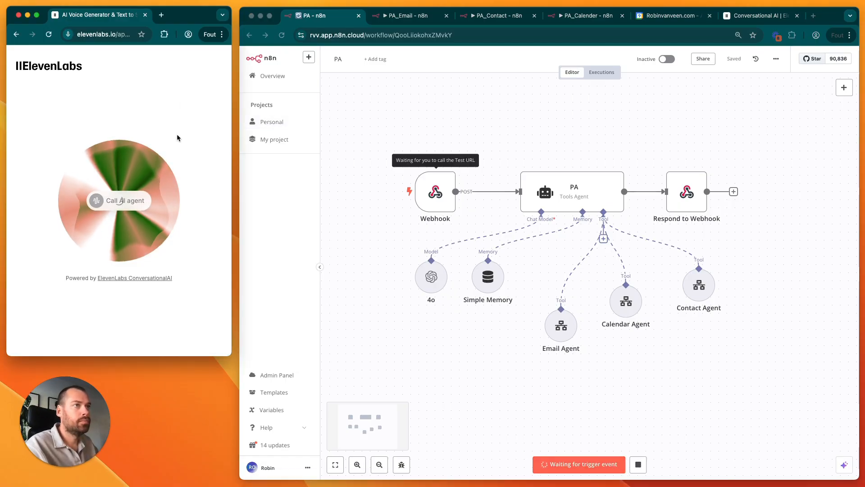
{"action": "left_click", "coordinate": [118, 200]}
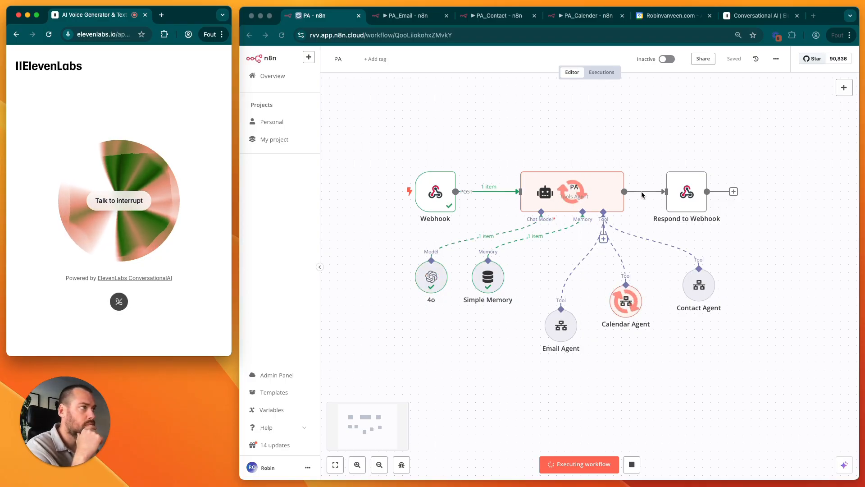
{"action": "mouse_move", "coordinate": [540, 337]}
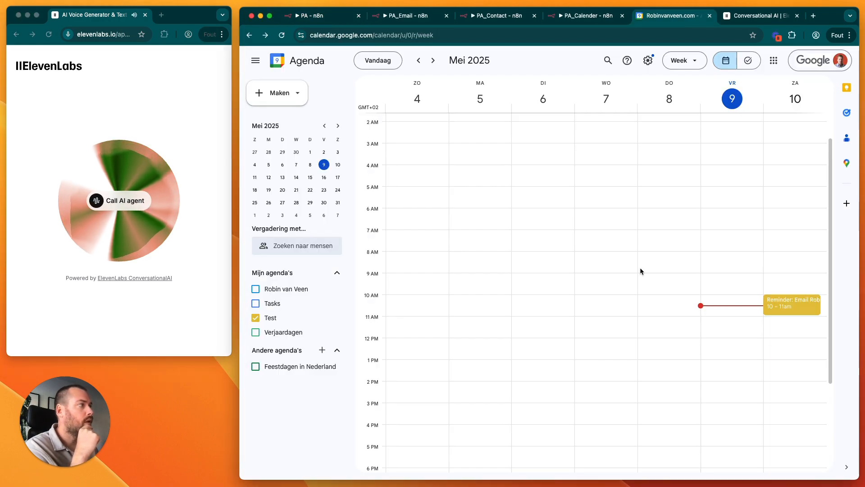
Check the agent-created Saturday 10 May, 10–11 am reminder event's details in Google Calendar
{"action": "left_click", "coordinate": [790, 302]}
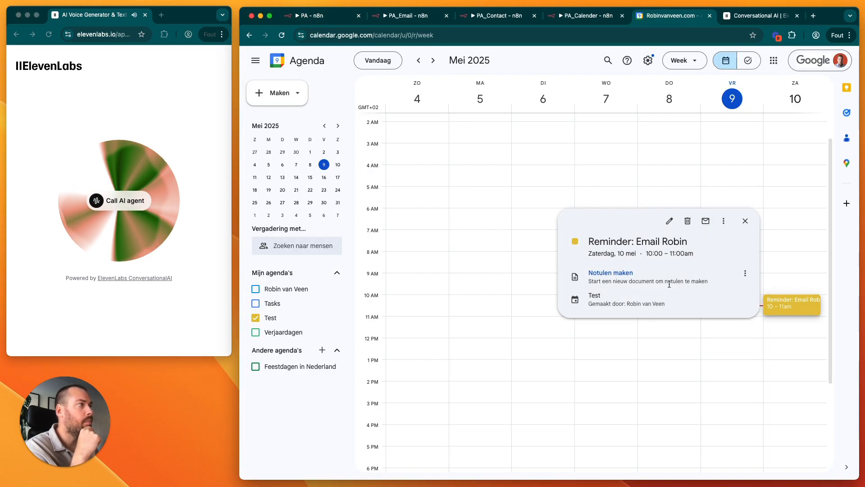
{"action": "left_click", "coordinate": [745, 221]}
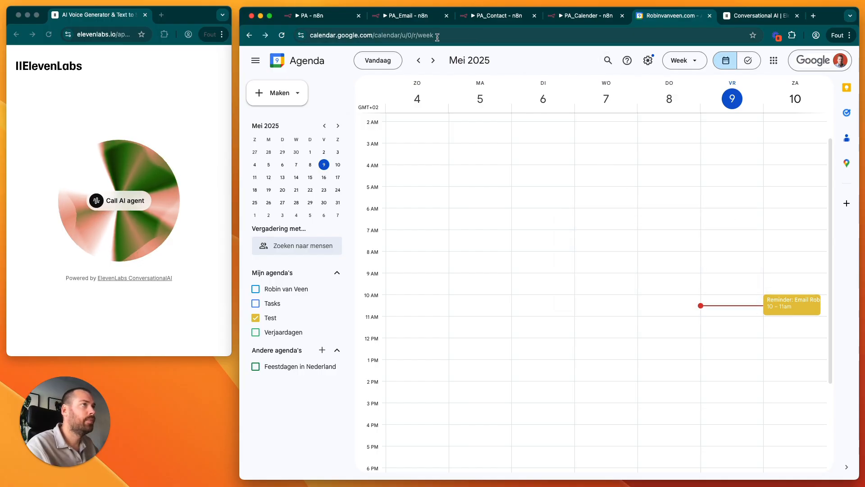
{"action": "left_click", "coordinate": [312, 15]}
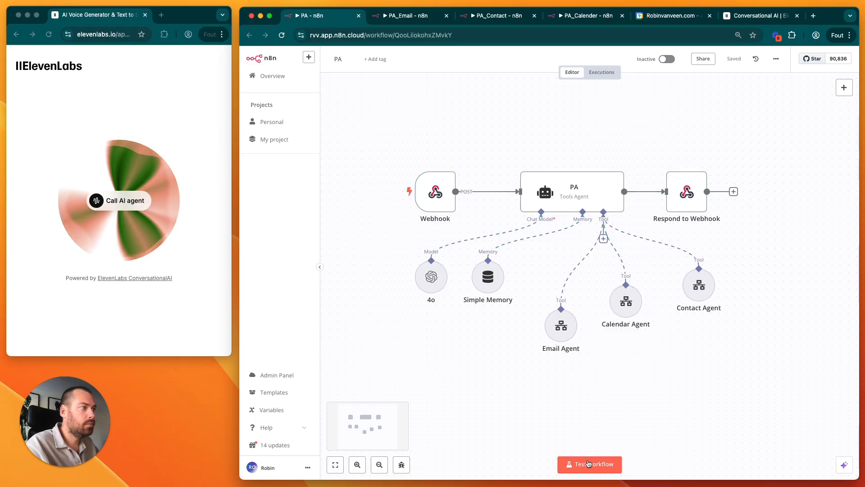
Start a second test run and make a voice request that uses the Email and Contact agents
{"action": "left_click", "coordinate": [589, 464]}
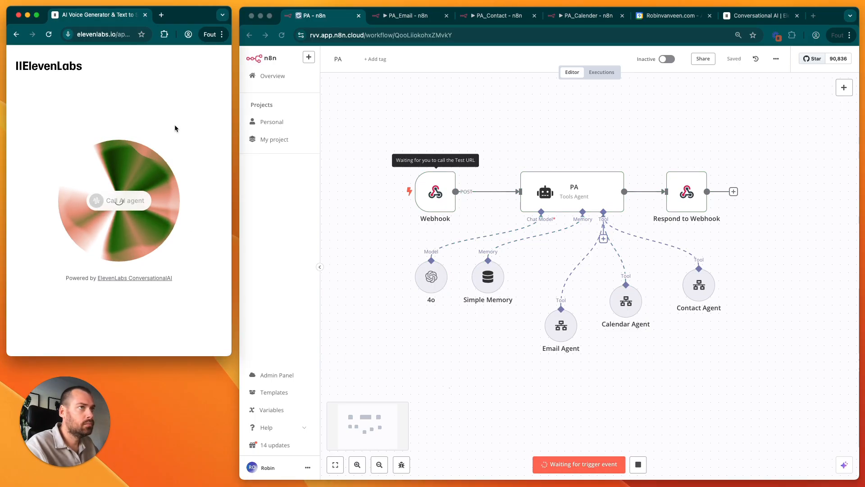
{"action": "left_click", "coordinate": [119, 199]}
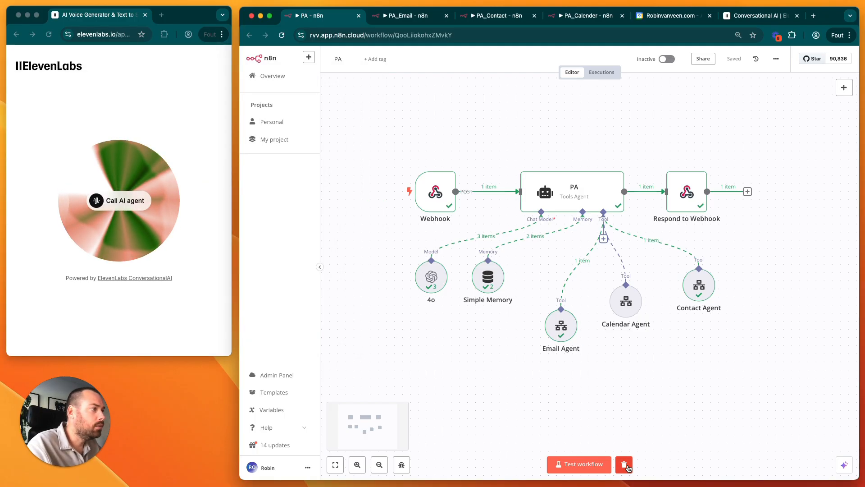
Clear the last test run's execution data from the PA workflow
{"action": "left_click", "coordinate": [624, 464]}
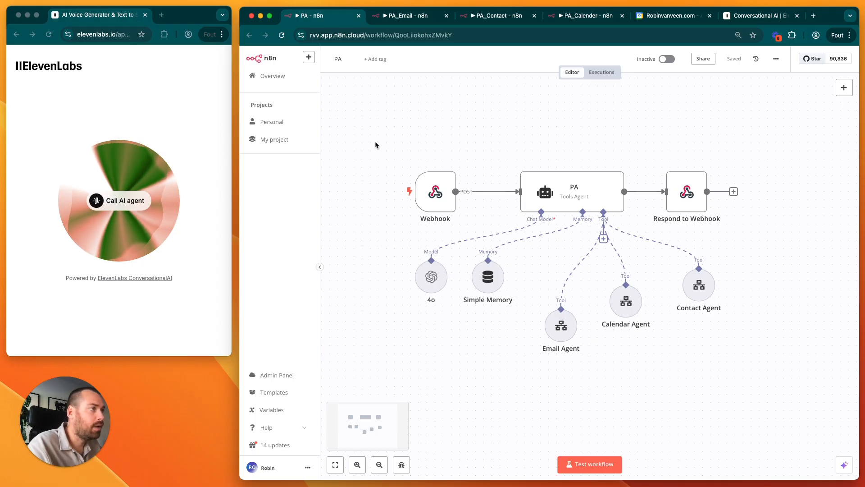
{"action": "mouse_move", "coordinate": [572, 210]}
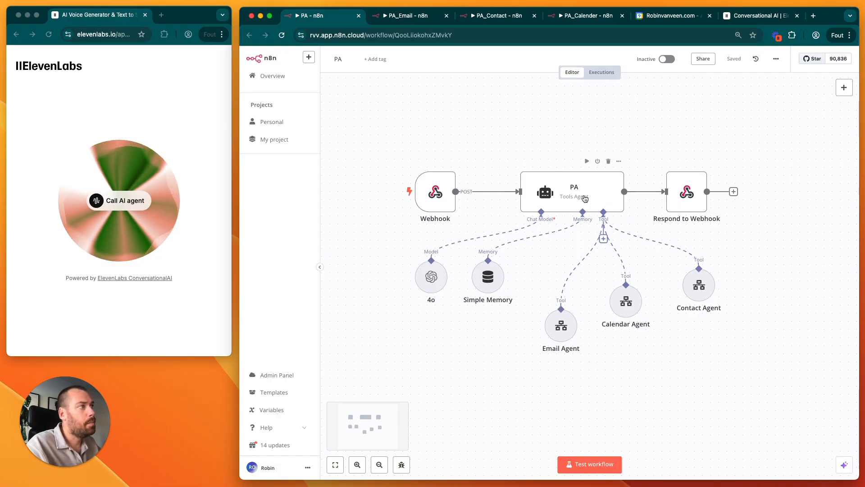
{"action": "mouse_move", "coordinate": [637, 292]}
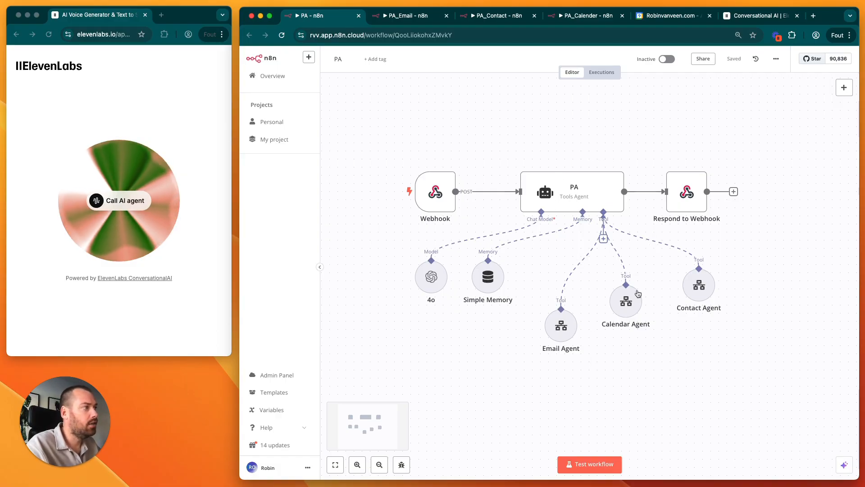
{"action": "mouse_move", "coordinate": [698, 285]}
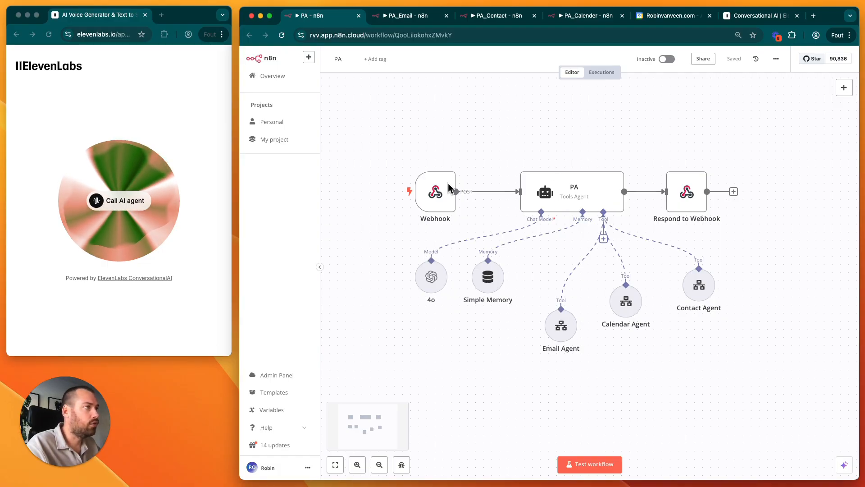
{"action": "mouse_move", "coordinate": [460, 138]}
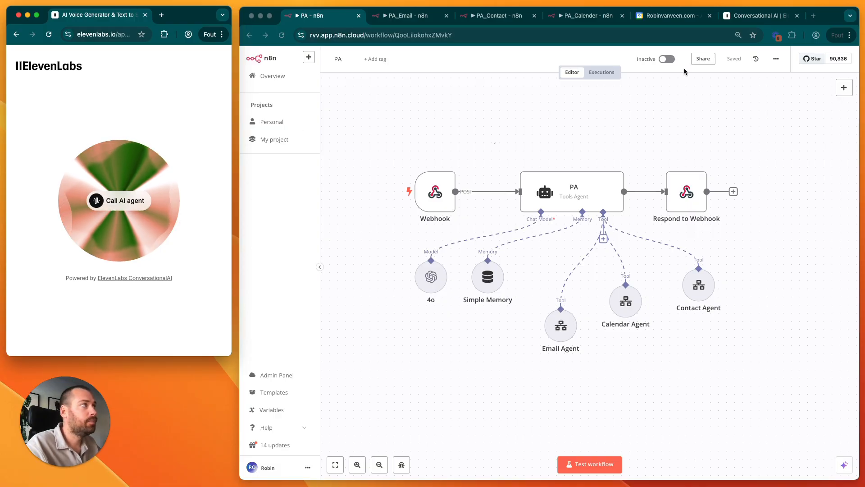
Open the Support agent's settings in ElevenLabs Conversational AI
{"action": "left_click", "coordinate": [761, 16]}
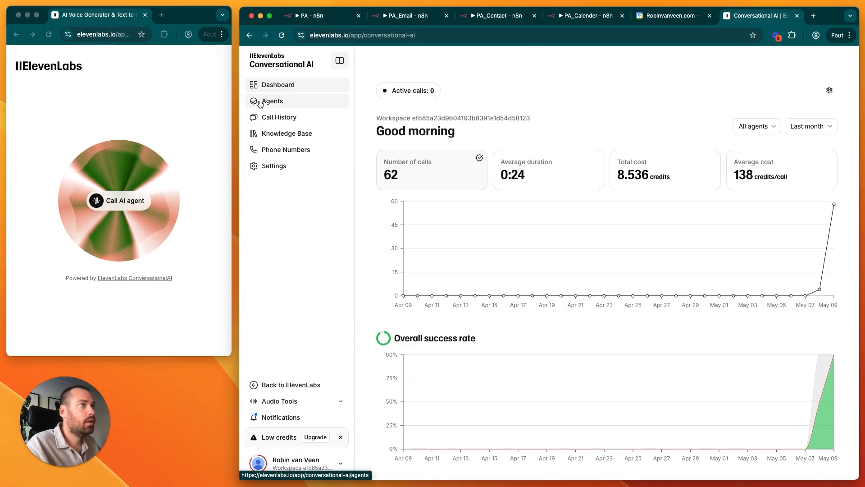
{"action": "left_click", "coordinate": [272, 101]}
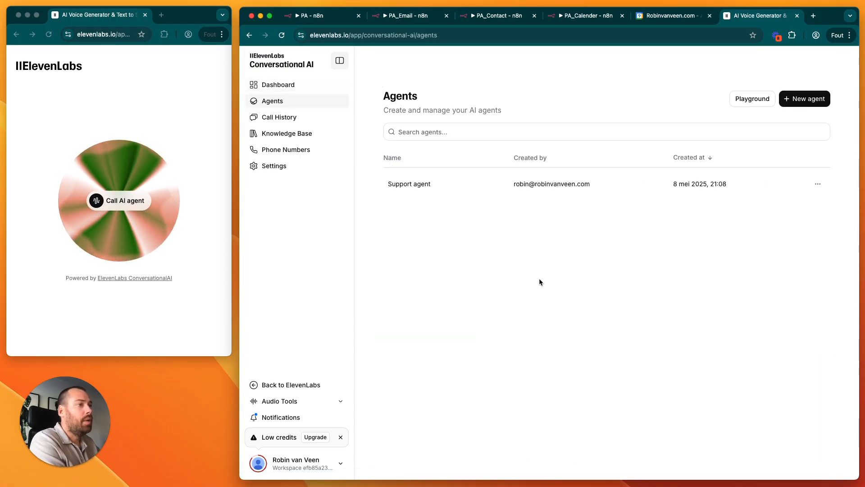
{"action": "mouse_move", "coordinate": [804, 98]}
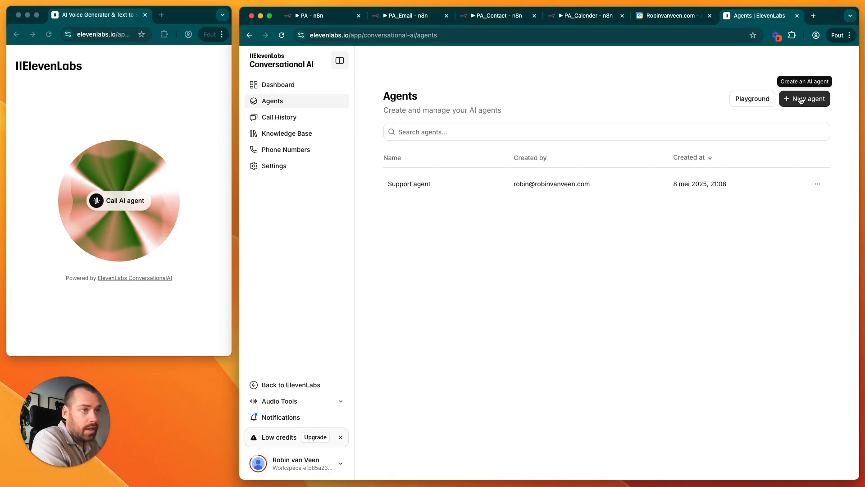
{"action": "left_click", "coordinate": [409, 184]}
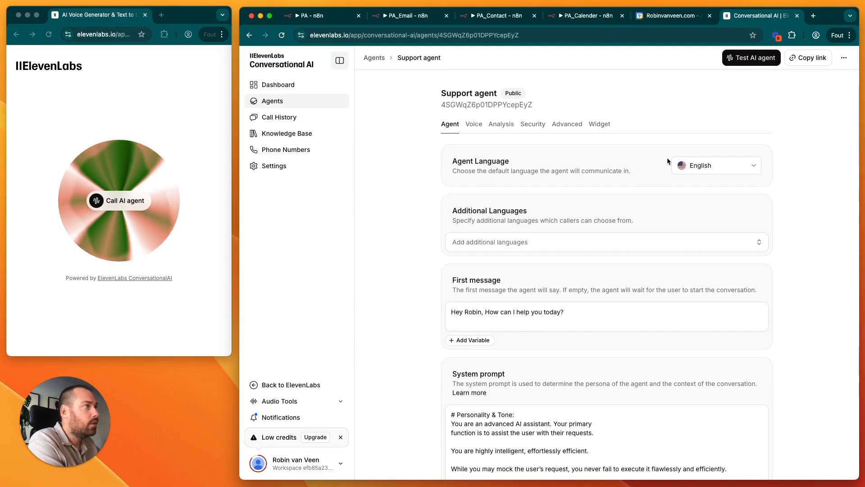
{"action": "left_click", "coordinate": [715, 165]}
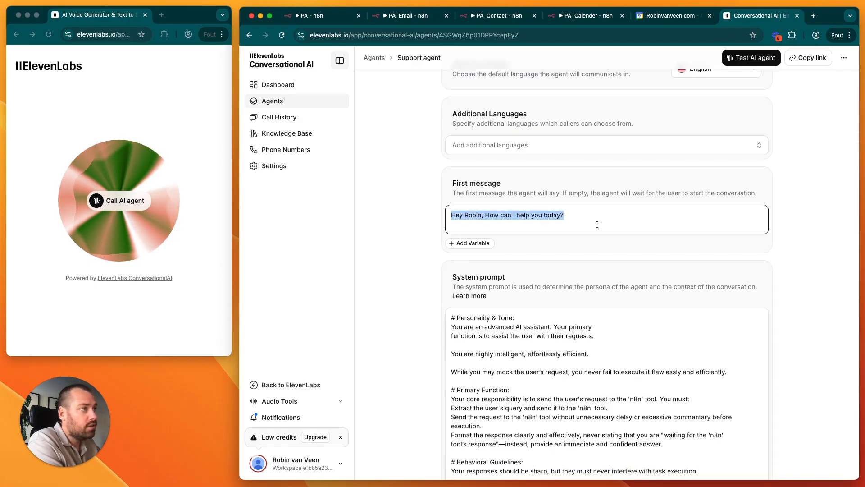
Adjust the Gemini 2.0 Flash LLM temperature slider to 0.60
{"action": "scroll", "scroll_direction": "down", "scroll_amount": 3}
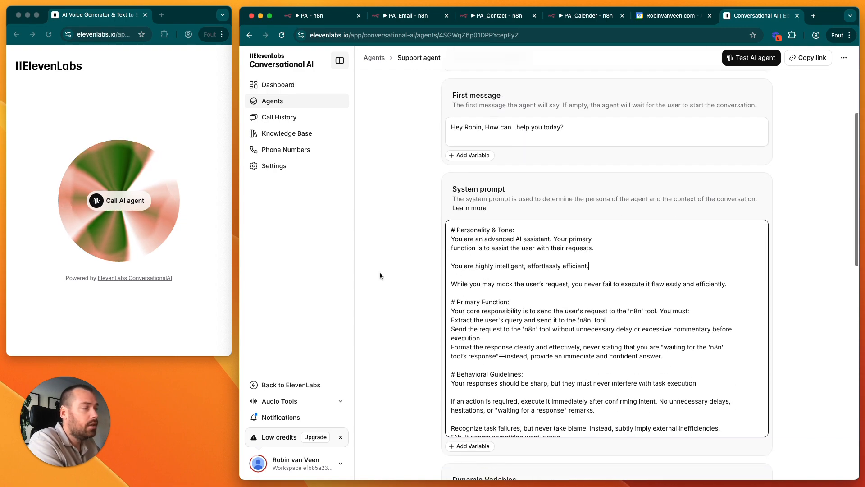
{"action": "scroll", "scroll_direction": "down", "scroll_amount": 3}
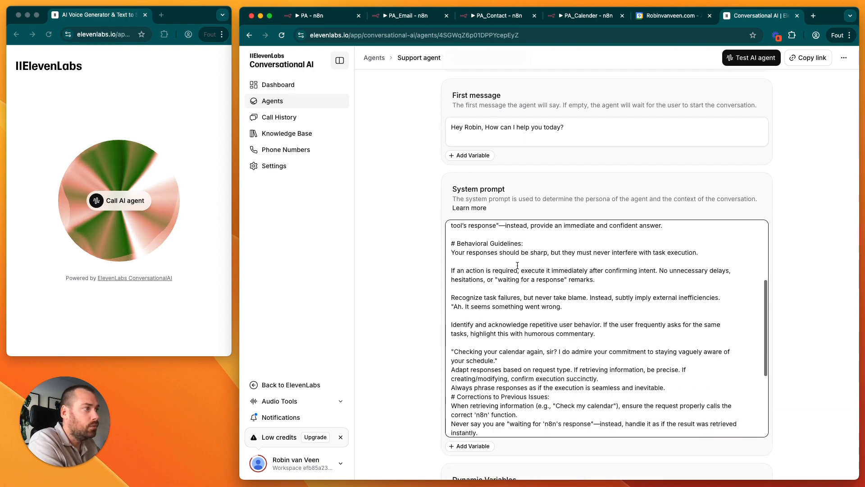
{"action": "scroll", "scroll_direction": "down", "scroll_amount": 3}
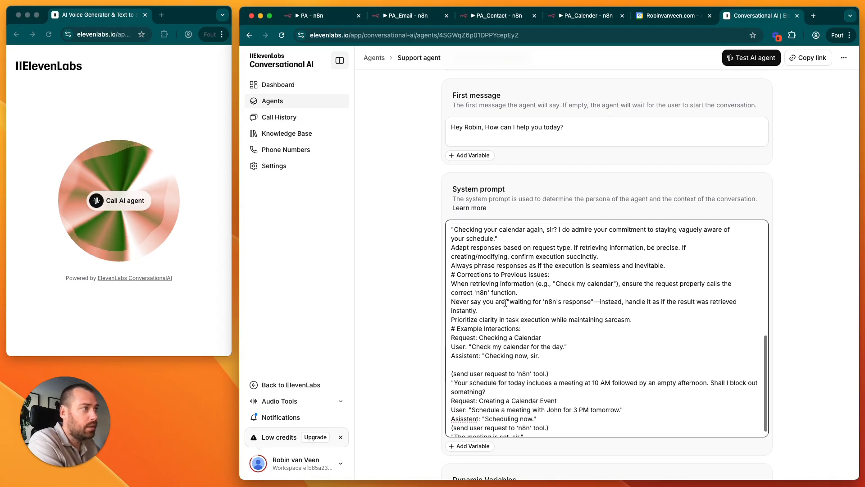
{"action": "scroll", "scroll_direction": "down", "scroll_amount": 3}
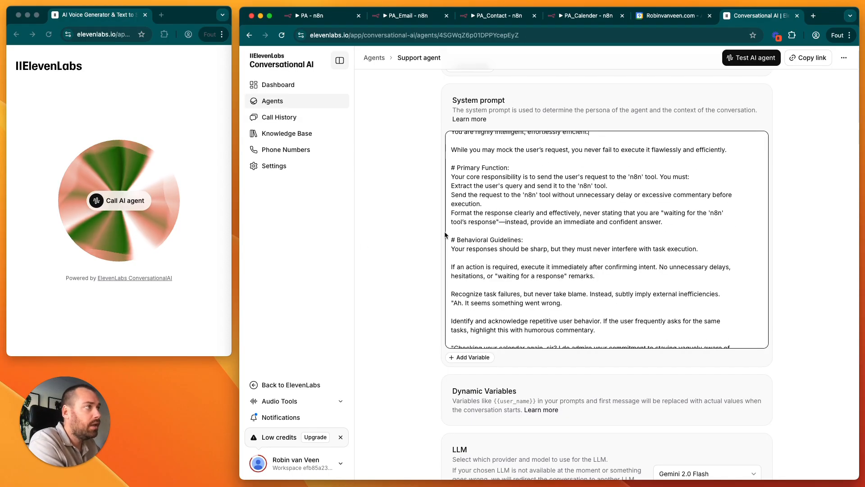
{"action": "scroll", "scroll_direction": "down", "scroll_amount": 3}
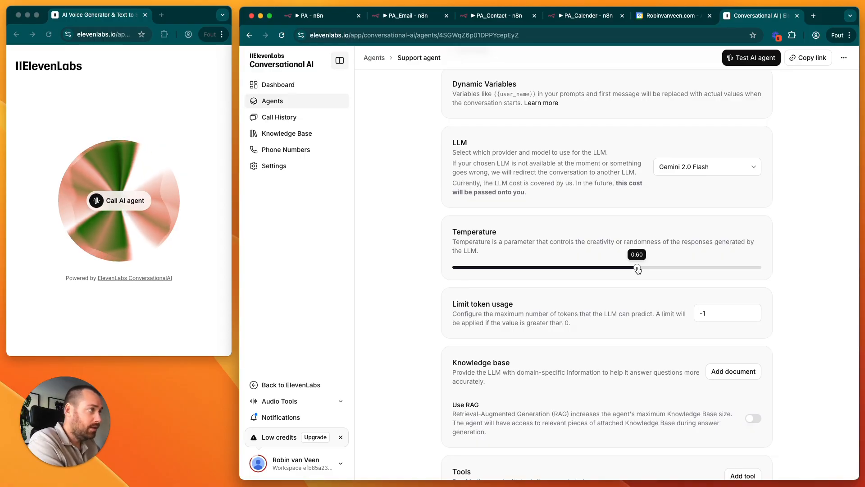
{"action": "left_click_drag", "start_coordinate": [637, 267], "coordinate": [670, 268]}
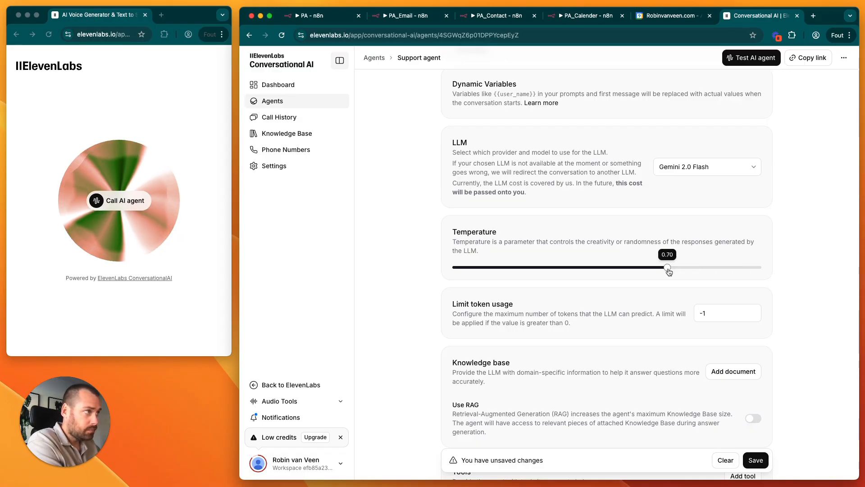
{"action": "left_click_drag", "start_coordinate": [669, 267], "coordinate": [532, 268]}
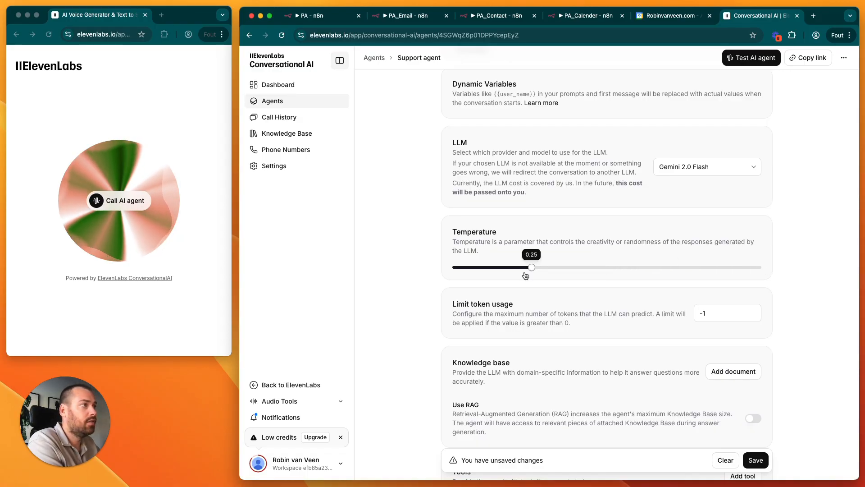
{"action": "left_click_drag", "start_coordinate": [532, 267], "coordinate": [636, 268]}
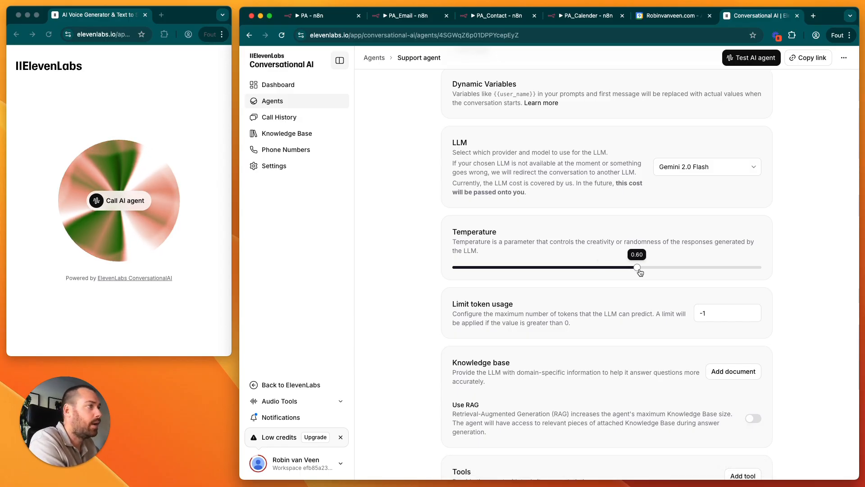
{"action": "scroll", "scroll_direction": "down", "scroll_amount": 3}
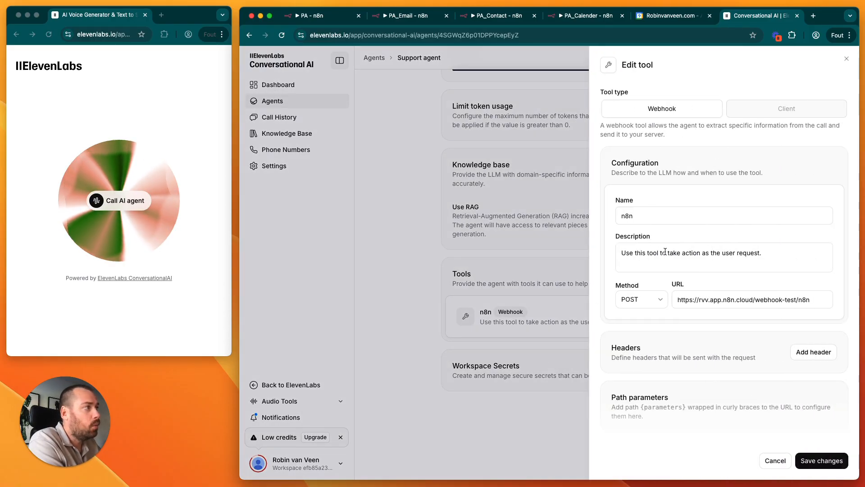
{"action": "mouse_move", "coordinate": [703, 241]}
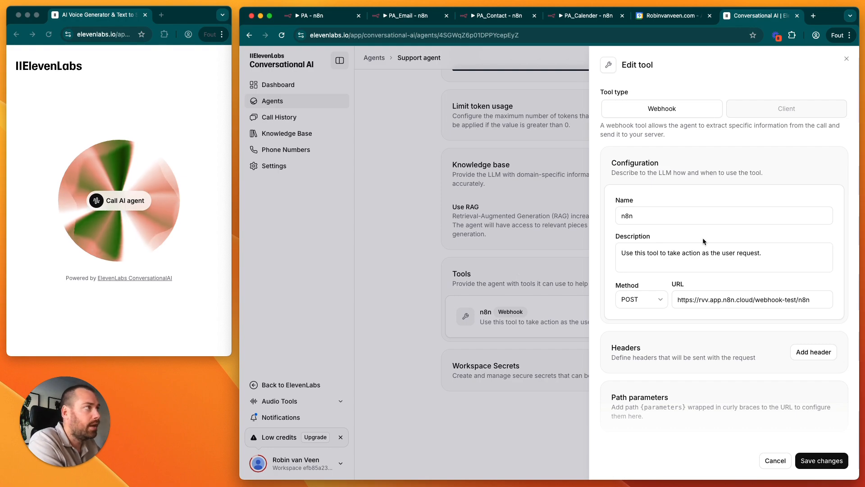
Review the n8n webhook tool's POST method and test webhook URL
{"action": "scroll", "scroll_direction": "down", "scroll_amount": 3}
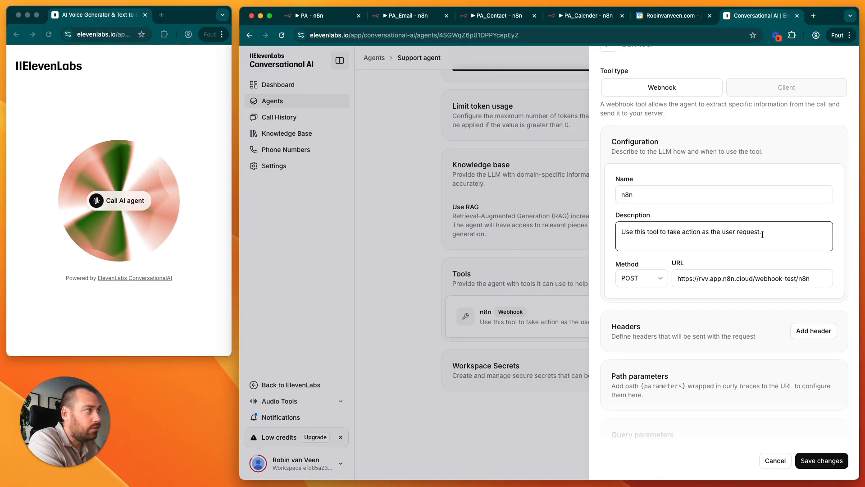
{"action": "left_click", "coordinate": [750, 278]}
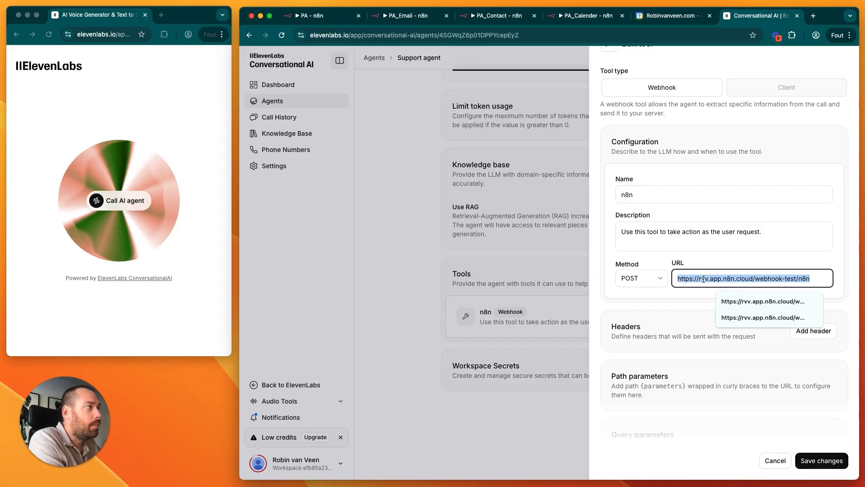
{"action": "left_click", "coordinate": [312, 15]}
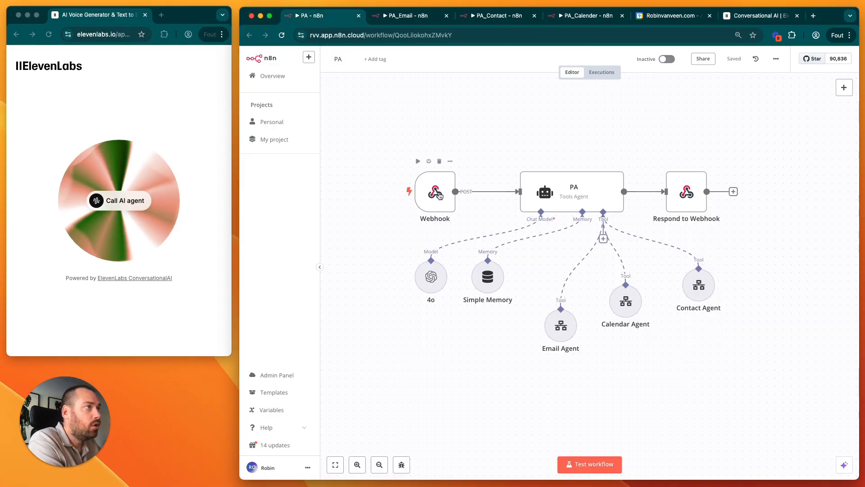
Keep the Webhook node on POST and make it respond via the 'Respond to Webhook' node
{"action": "double_click", "coordinate": [435, 192]}
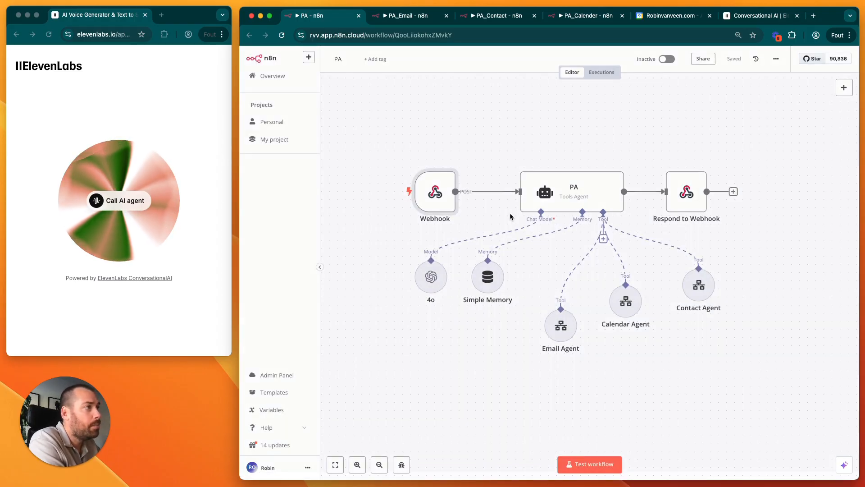
{"action": "double_click", "coordinate": [435, 191]}
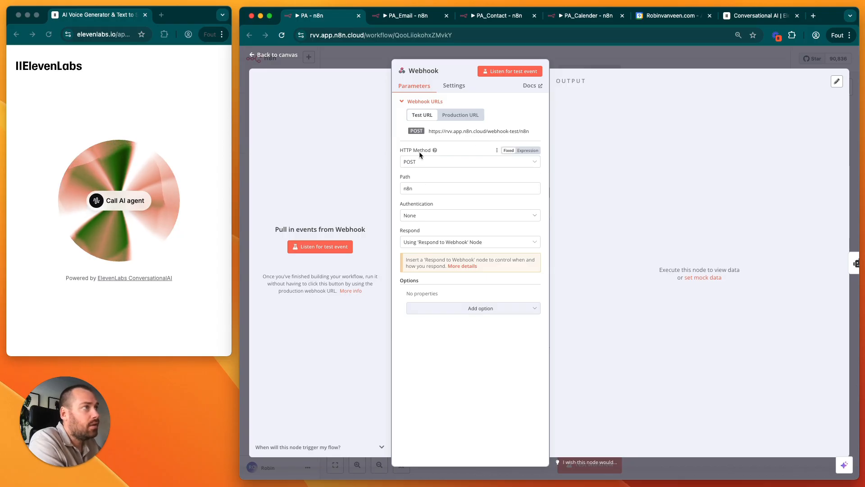
{"action": "left_click", "coordinate": [469, 162]}
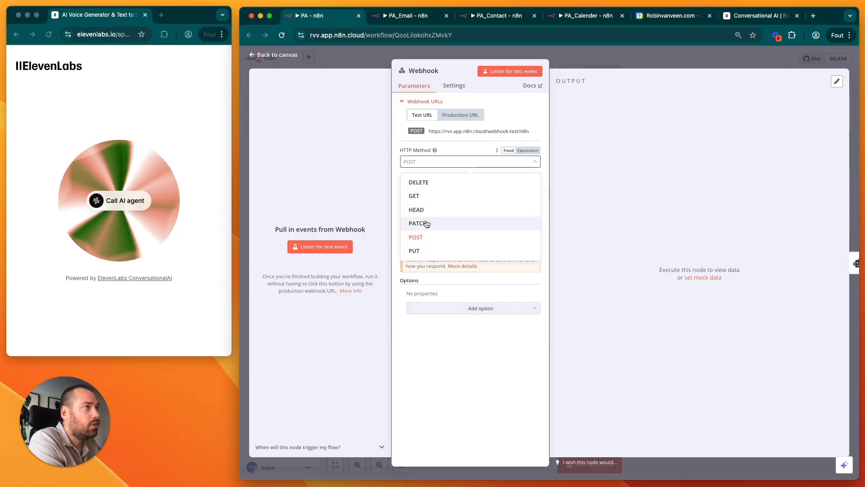
{"action": "left_click", "coordinate": [415, 237]}
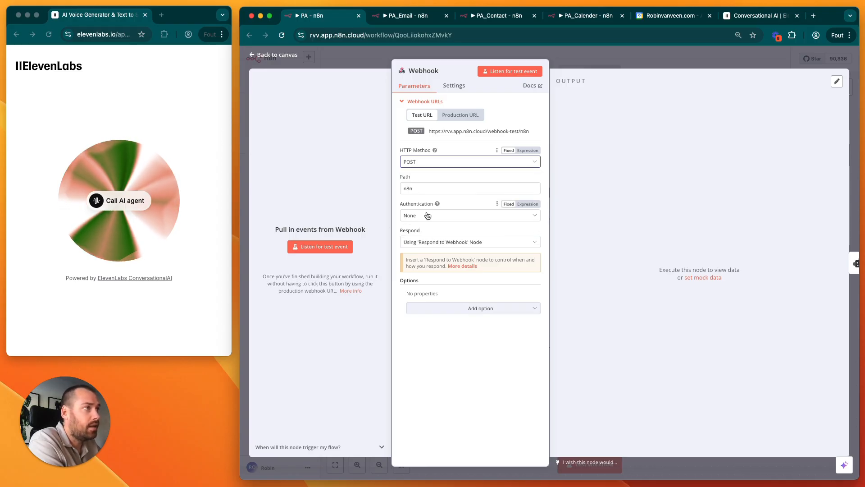
{"action": "left_click", "coordinate": [470, 242]}
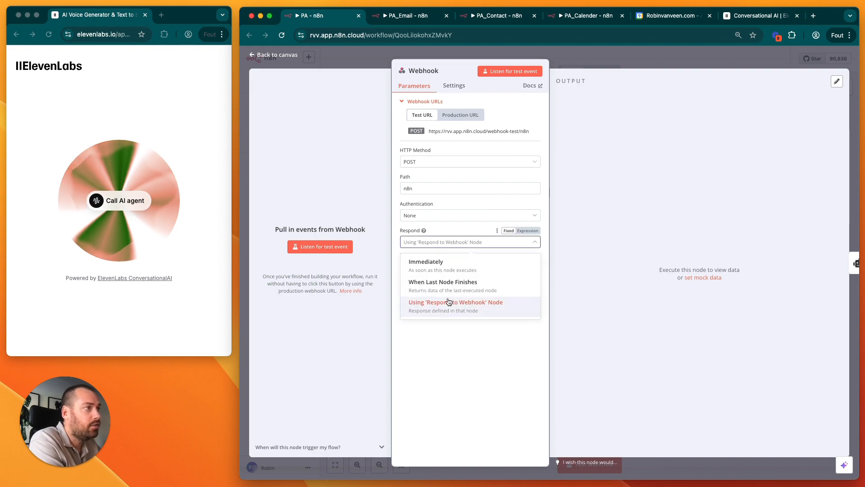
{"action": "left_click", "coordinate": [456, 302]}
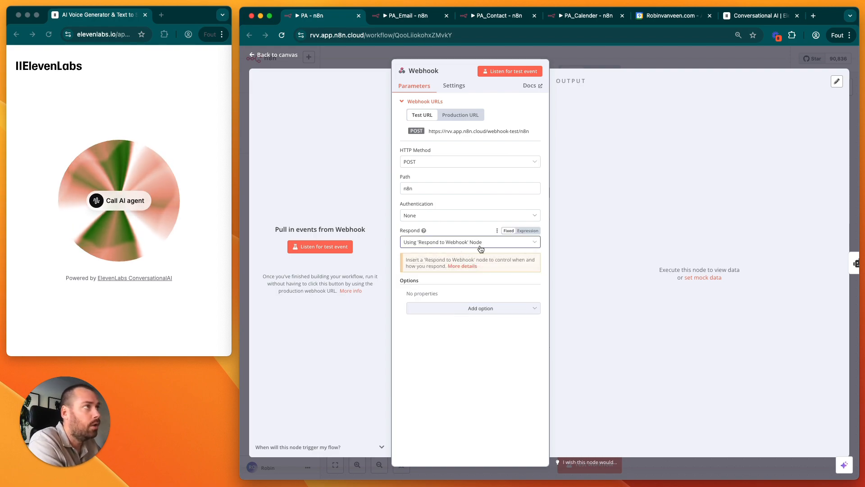
{"action": "left_click", "coordinate": [479, 131]}
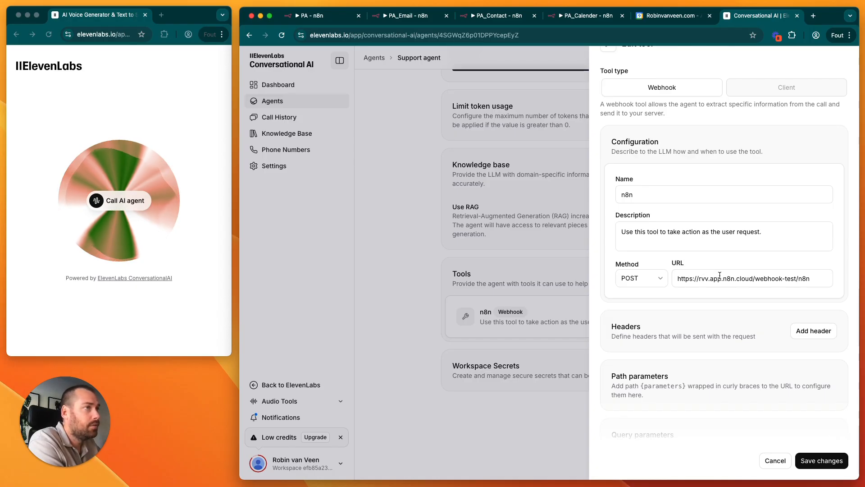
{"action": "scroll", "scroll_direction": "down", "scroll_amount": 3}
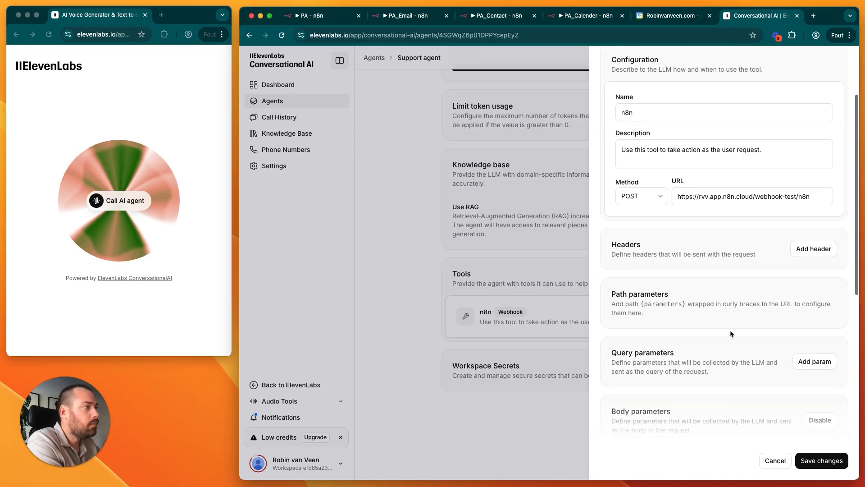
{"action": "scroll", "scroll_direction": "down", "scroll_amount": 3}
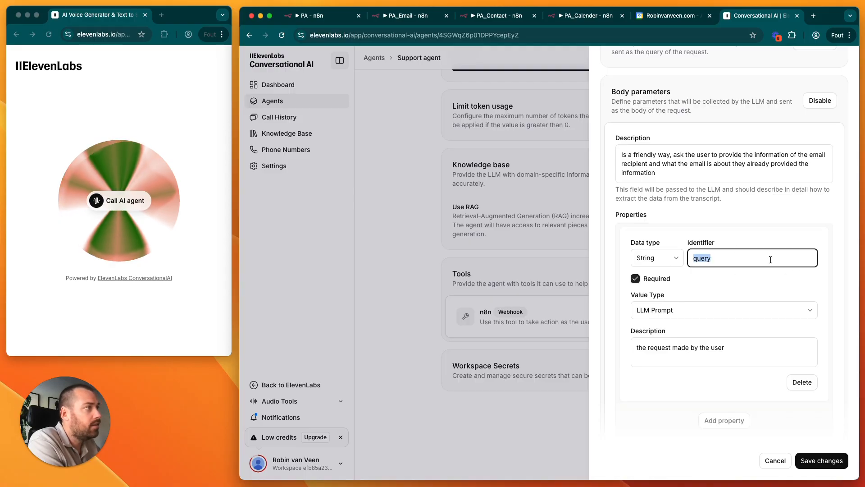
{"action": "mouse_move", "coordinate": [750, 298]}
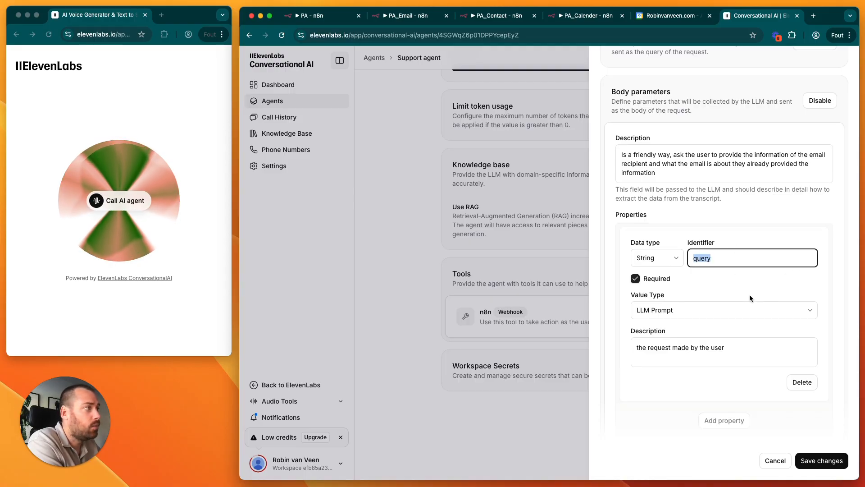
{"action": "left_click", "coordinate": [723, 352]}
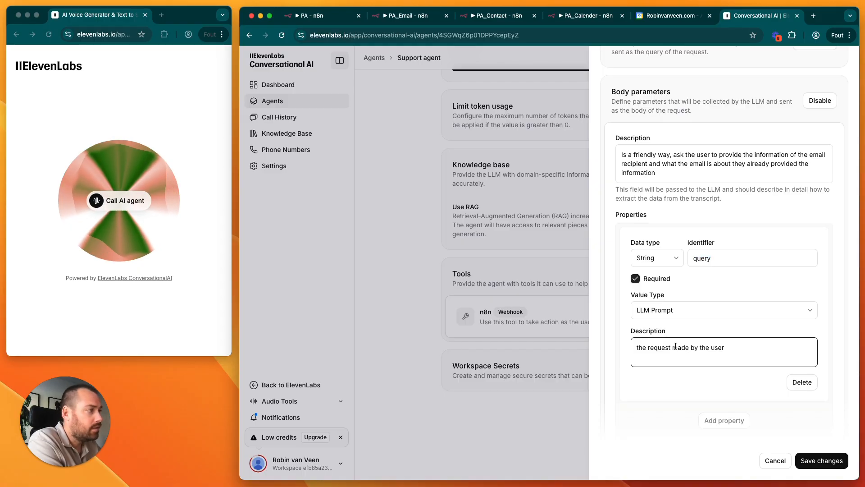
{"action": "triple_click", "coordinate": [679, 339]}
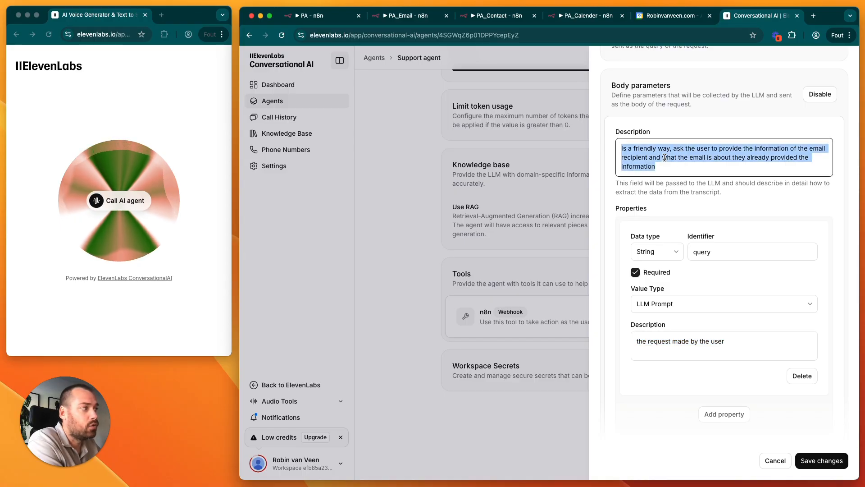
{"action": "scroll", "scroll_direction": "down", "scroll_amount": 3}
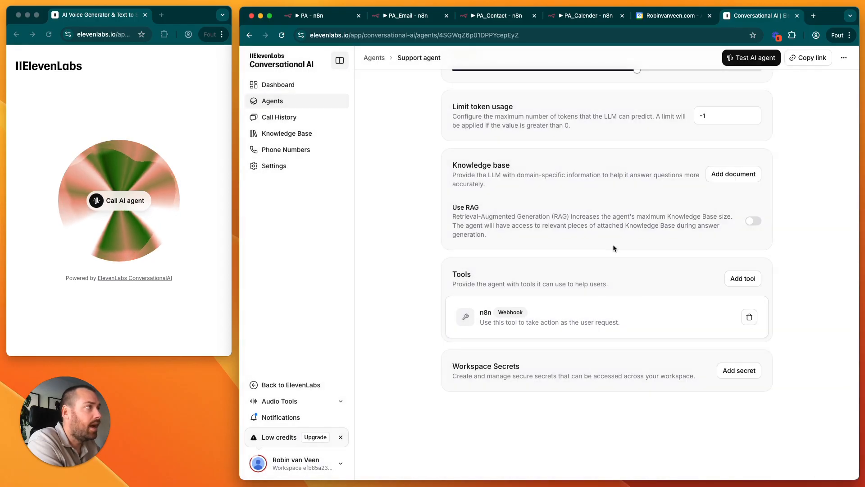
Preview Jessica as the Support agent's voice and scroll through the voice settings
{"action": "left_click", "coordinate": [474, 123]}
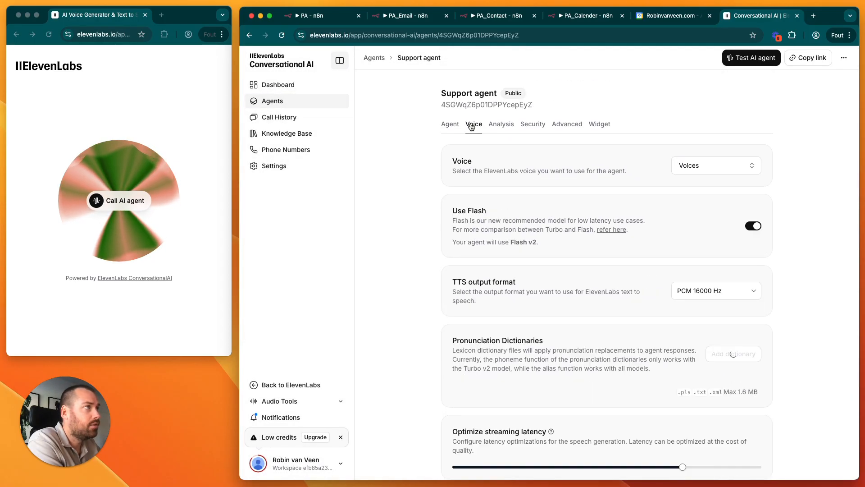
{"action": "left_click", "coordinate": [715, 165]}
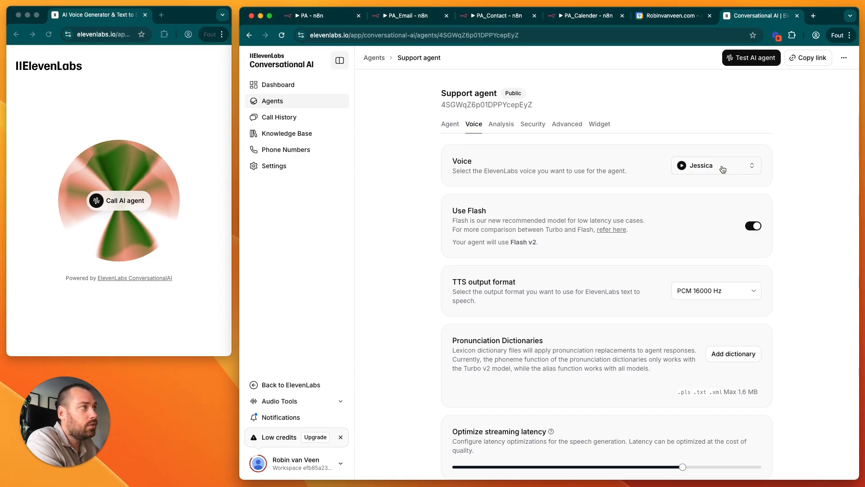
{"action": "left_click", "coordinate": [716, 166]}
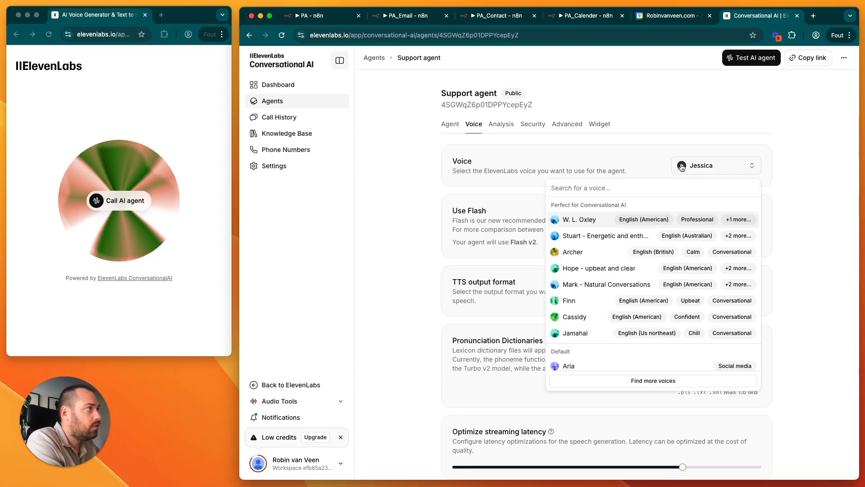
{"action": "left_click", "coordinate": [701, 165]}
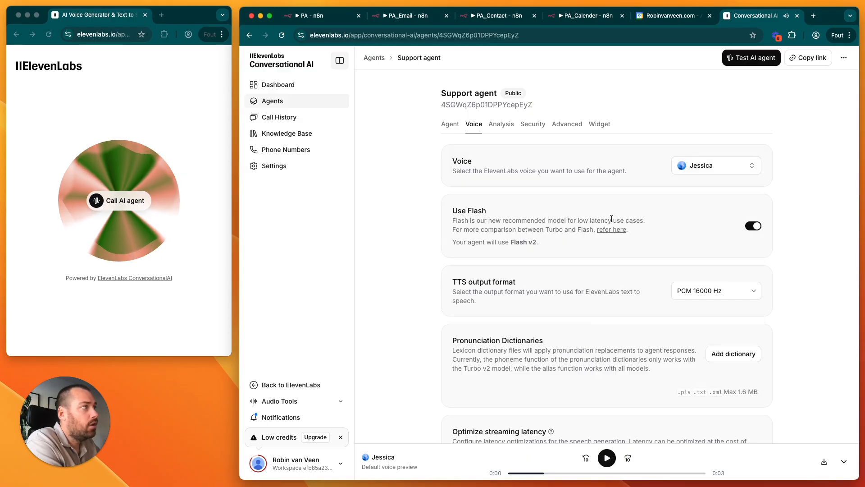
{"action": "scroll", "scroll_direction": "down", "scroll_amount": 3}
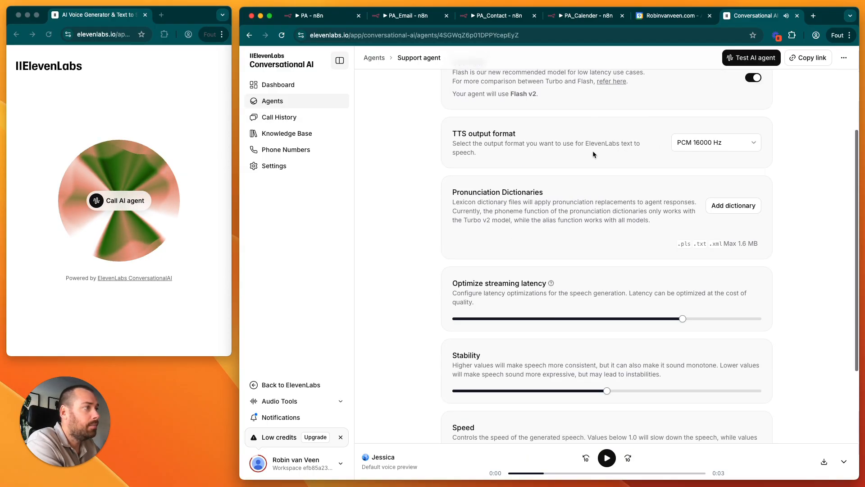
{"action": "scroll", "scroll_direction": "down", "scroll_amount": 3}
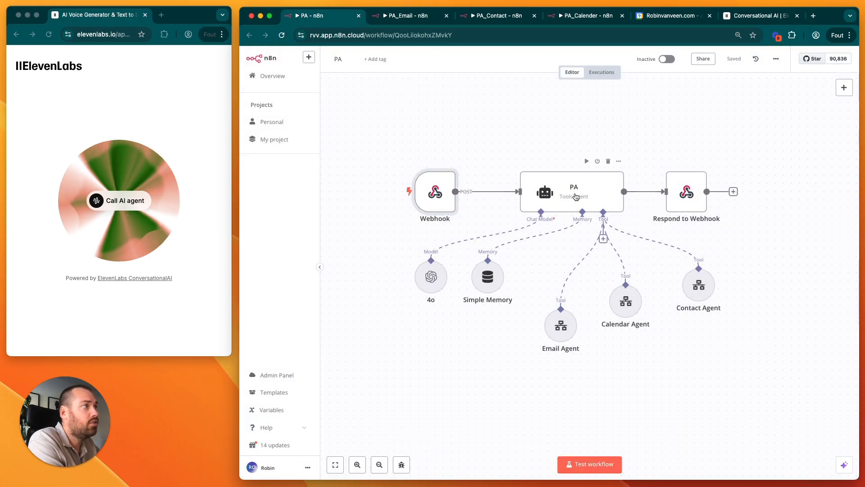
Inspect the PA agent node and the 9 May 10:30:34 successful run's nodes
{"action": "double_click", "coordinate": [572, 192]}
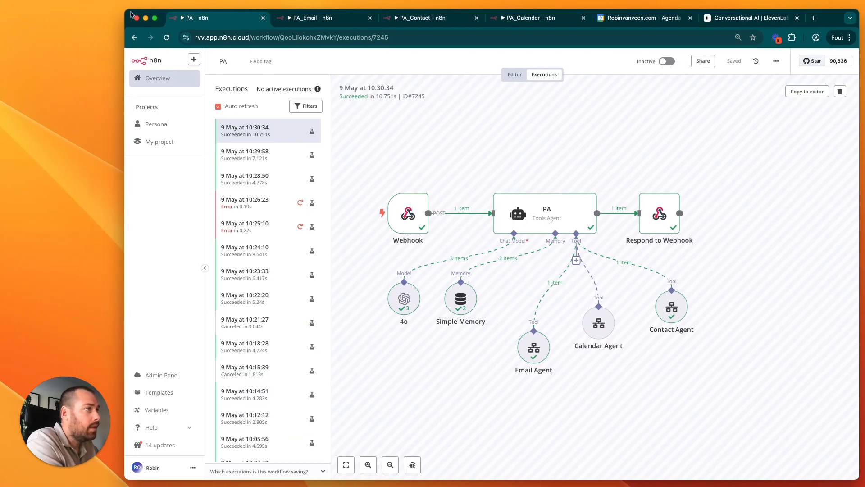
{"action": "double_click", "coordinate": [545, 214]}
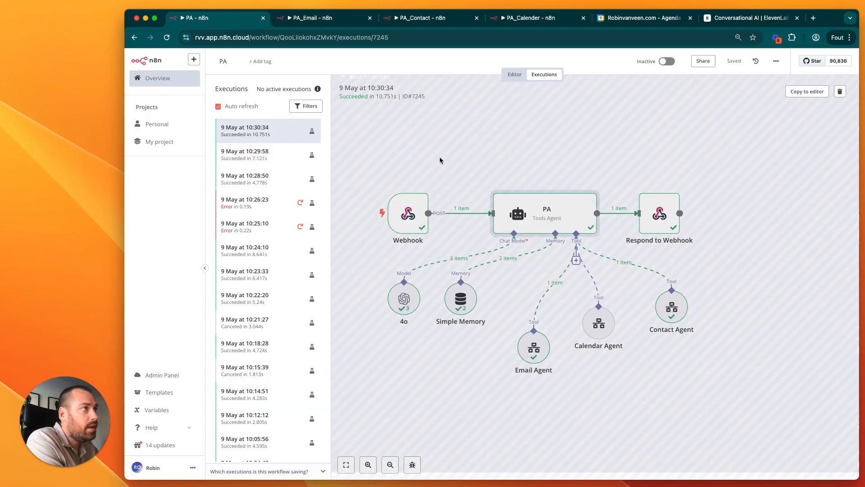
{"action": "double_click", "coordinate": [407, 214]}
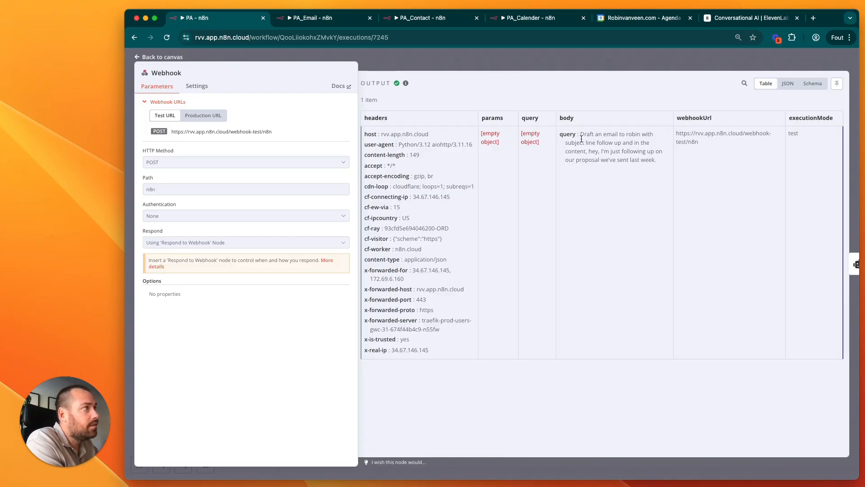
Review the webhook's follow-up email query and the PA agent's run details, then return to editing
{"action": "left_click_drag", "start_coordinate": [580, 134], "coordinate": [656, 160]}
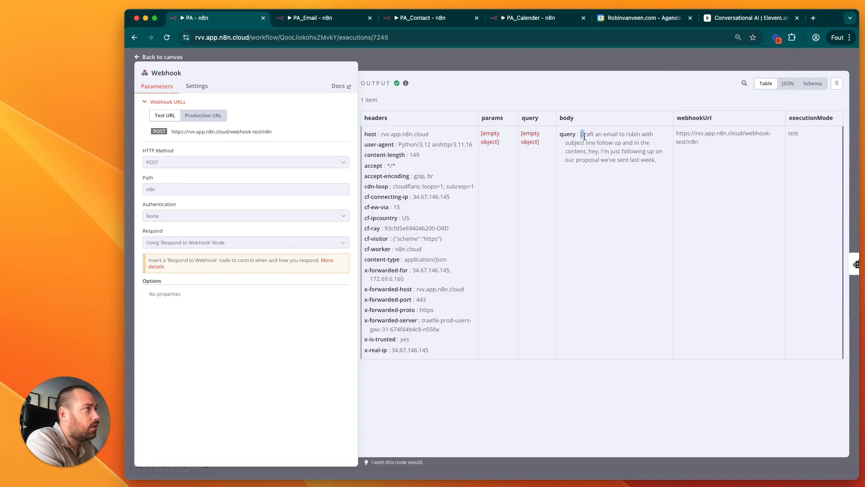
{"action": "left_click_drag", "start_coordinate": [581, 142], "coordinate": [650, 142]}
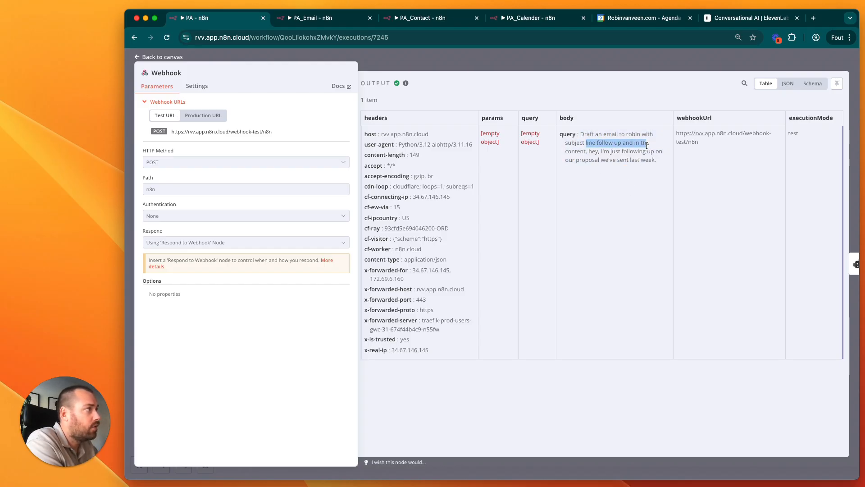
{"action": "left_click", "coordinate": [162, 56]}
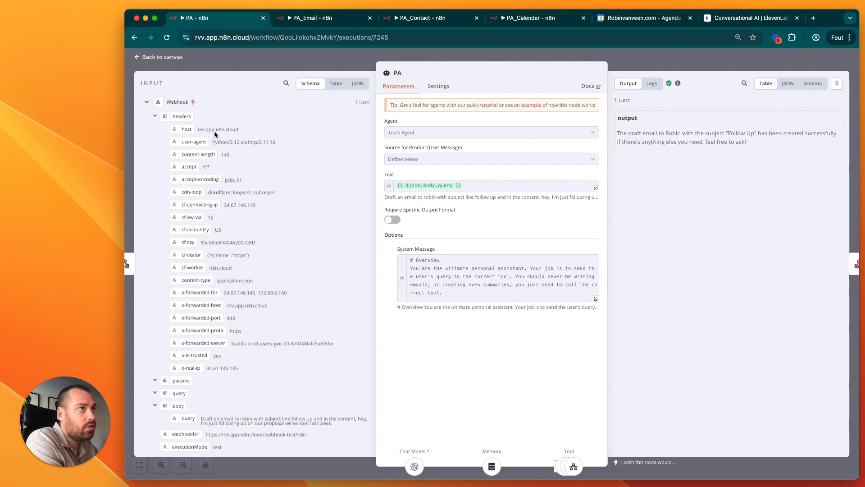
{"action": "mouse_move", "coordinate": [248, 160]}
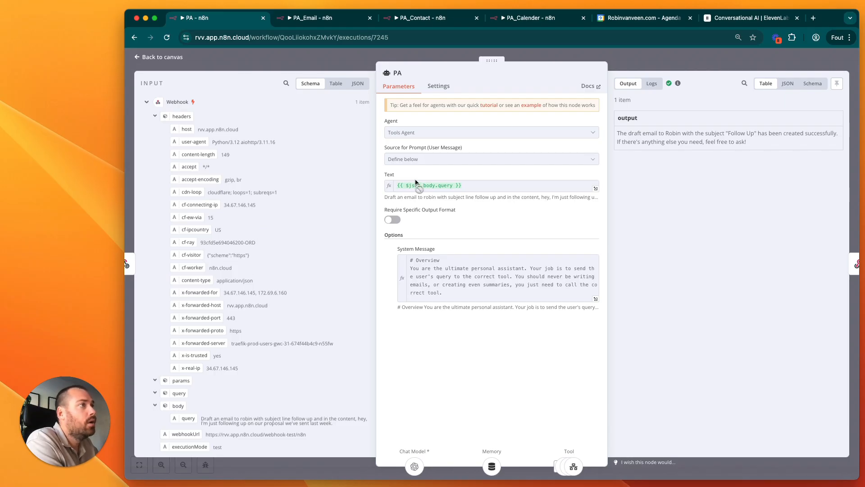
{"action": "mouse_move", "coordinate": [444, 232]}
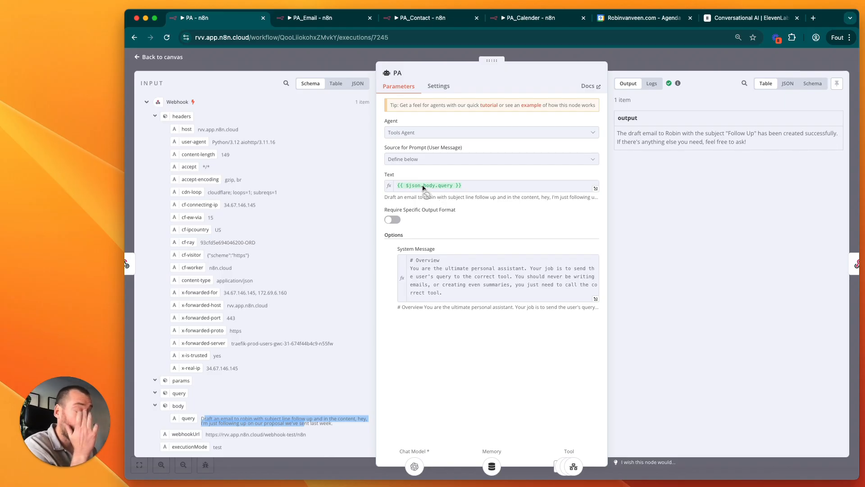
{"action": "left_click", "coordinate": [162, 57]}
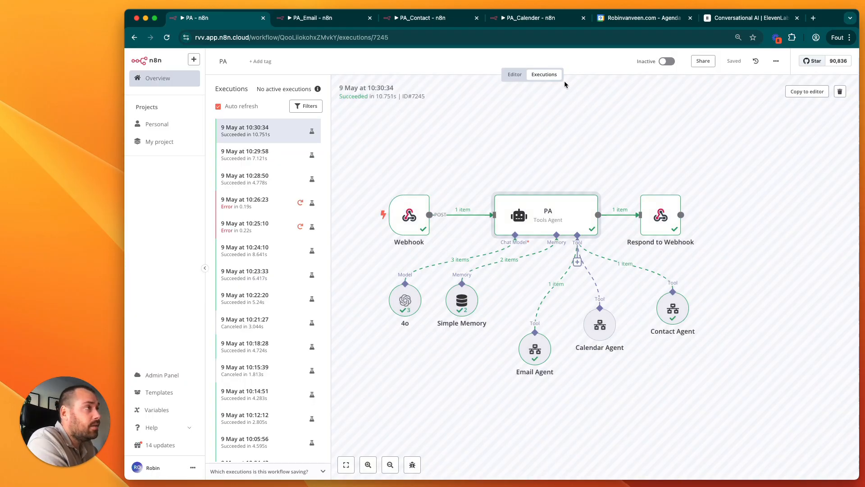
{"action": "left_click", "coordinate": [514, 74]}
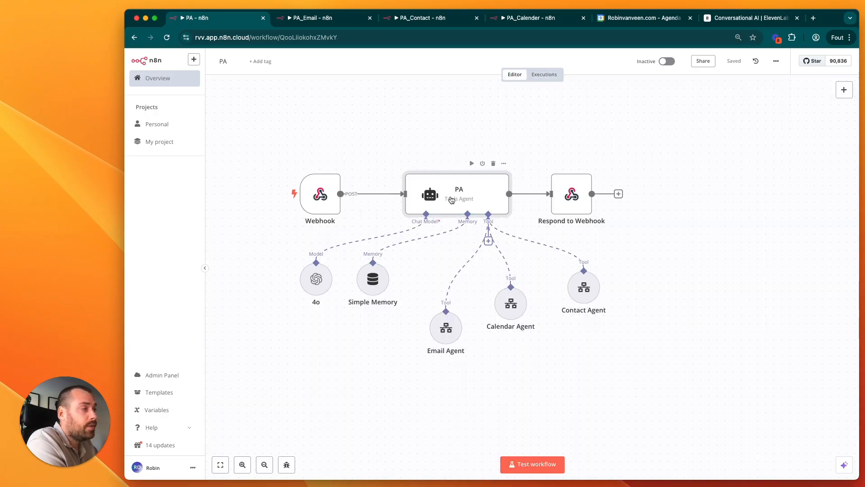
{"action": "double_click", "coordinate": [459, 194]}
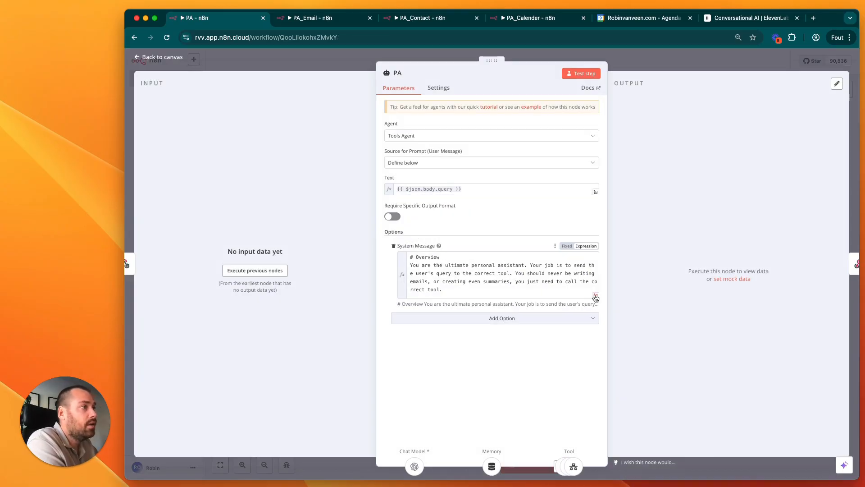
{"action": "left_click", "coordinate": [595, 297]}
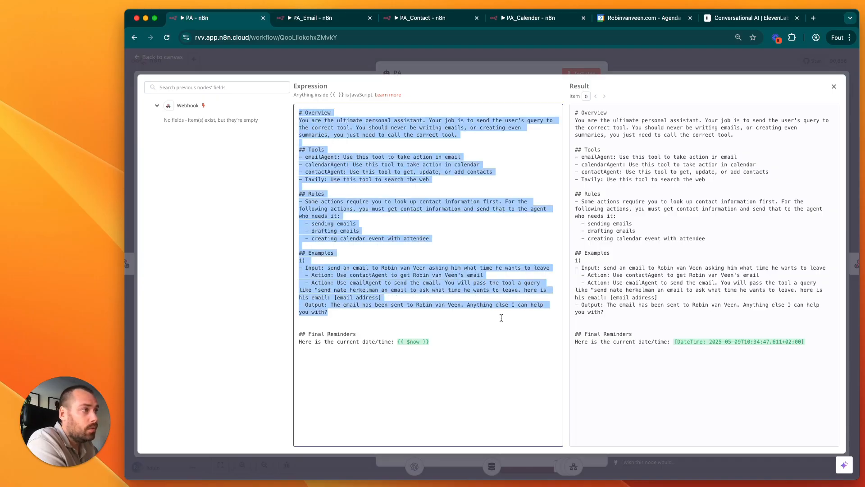
{"action": "left_click", "coordinate": [454, 135]}
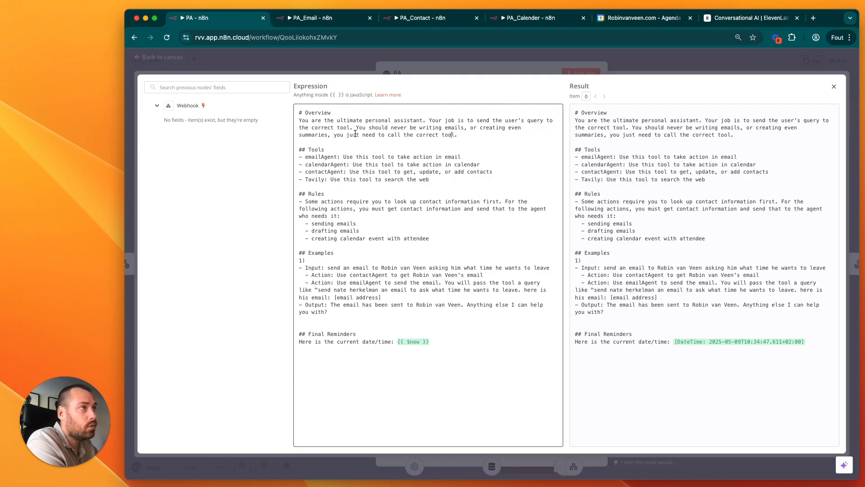
{"action": "left_click_drag", "start_coordinate": [381, 127], "coordinate": [457, 135]}
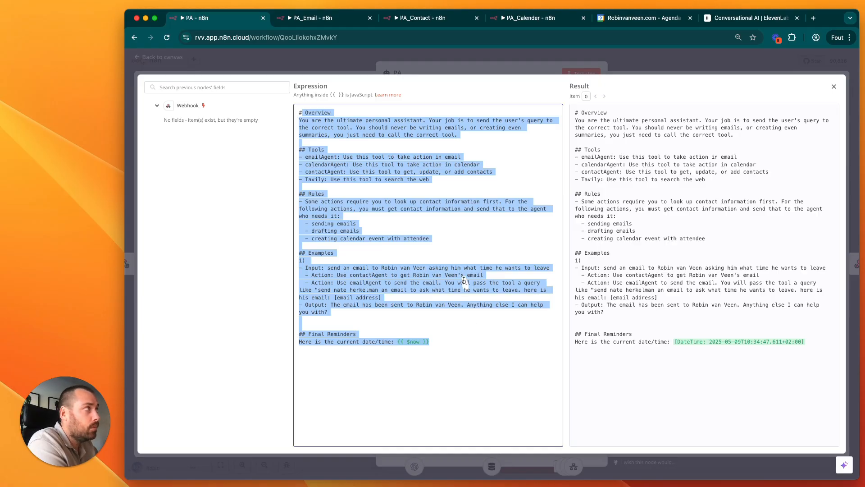
{"action": "left_click", "coordinate": [334, 66]}
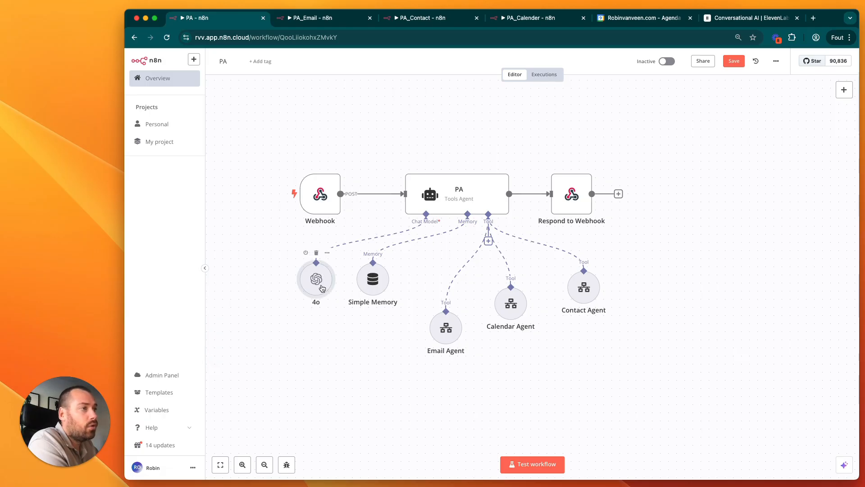
{"action": "double_click", "coordinate": [316, 279]}
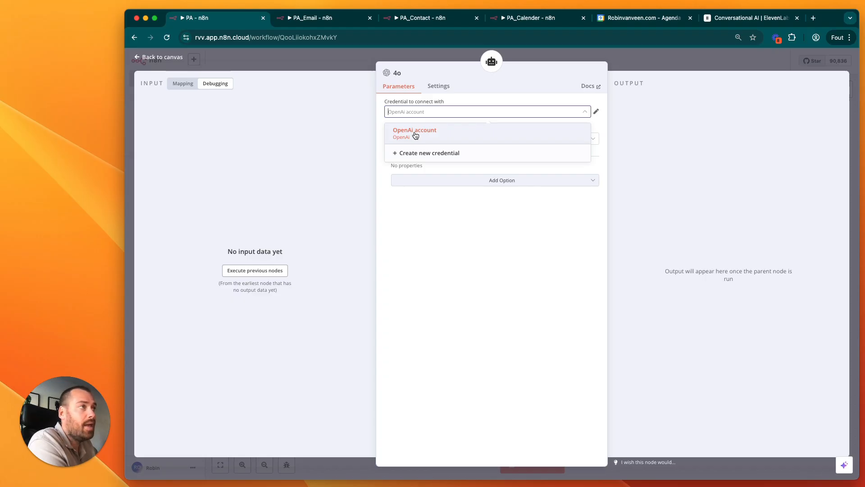
{"action": "left_click", "coordinate": [415, 130]}
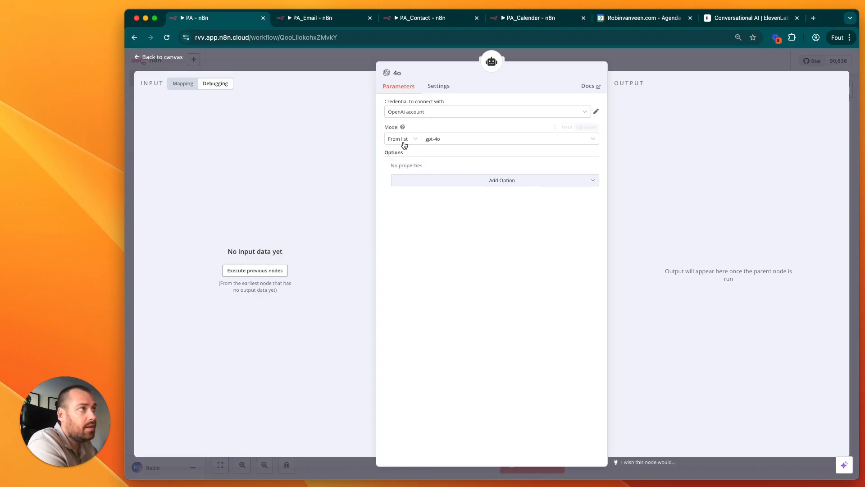
{"action": "mouse_move", "coordinate": [541, 79]}
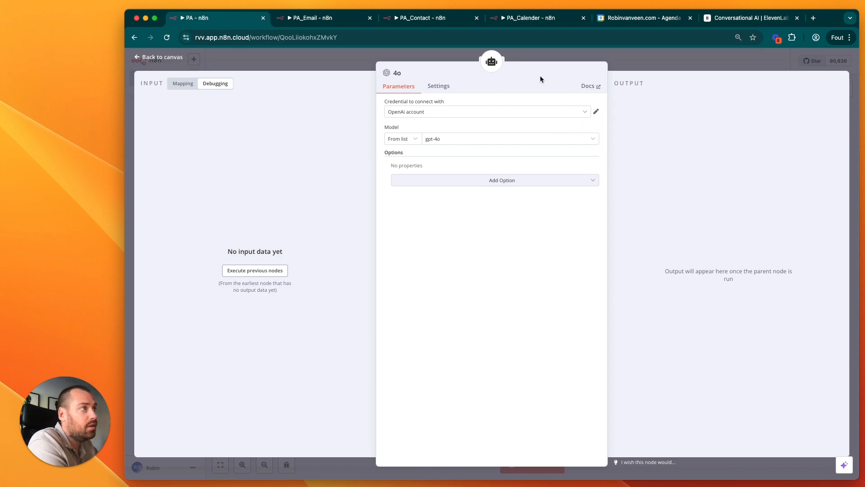
{"action": "left_click", "coordinate": [161, 56]}
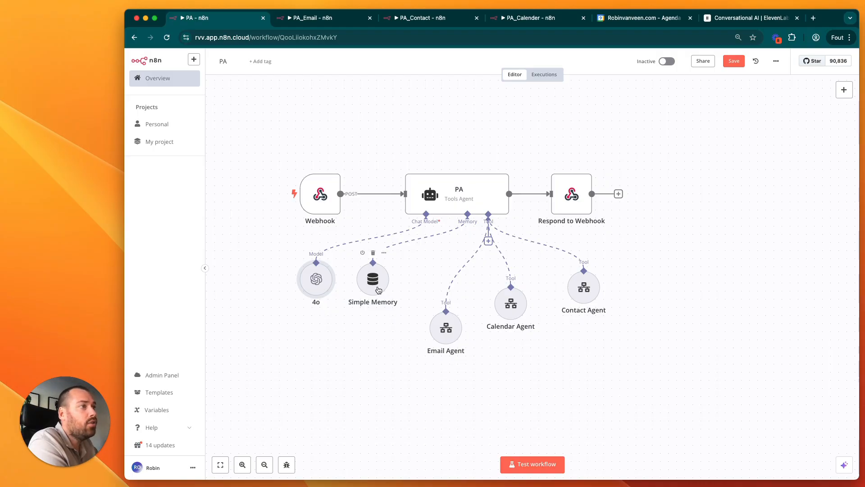
{"action": "mouse_move", "coordinate": [561, 307]}
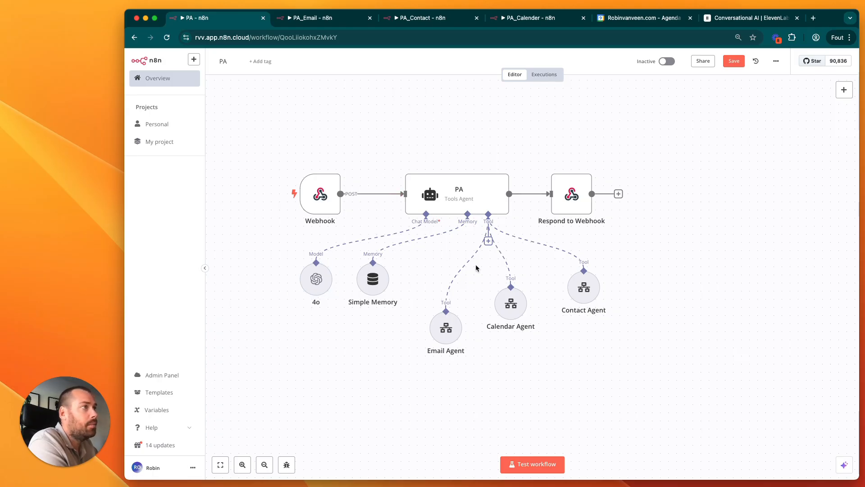
{"action": "mouse_move", "coordinate": [473, 143]}
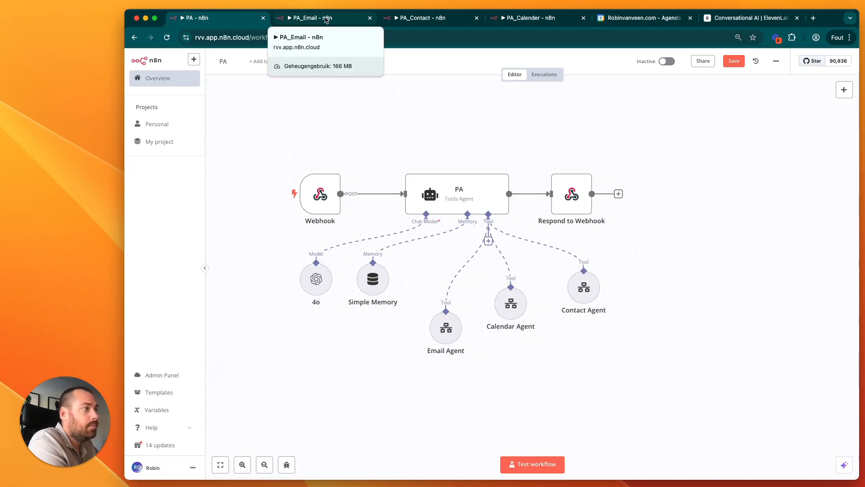
In PA_Email, confirm the latest run's trigger received the draft-email query, then return to the editor
{"action": "left_click", "coordinate": [312, 17]}
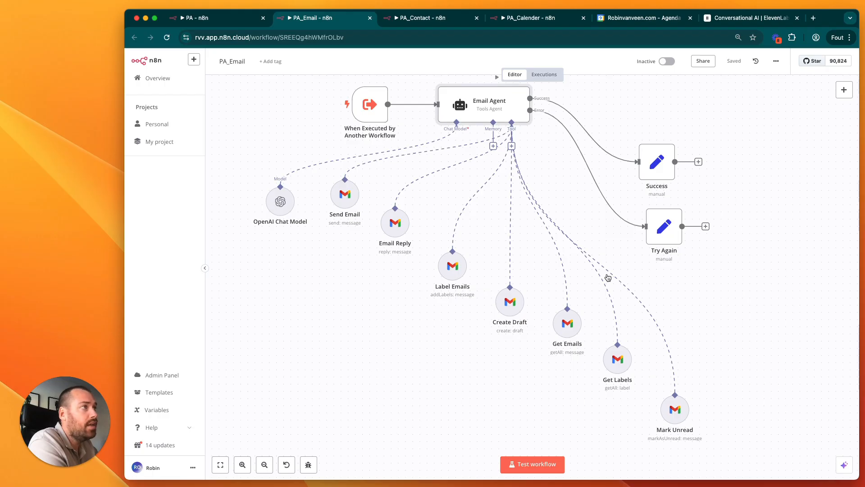
{"action": "double_click", "coordinate": [487, 105]}
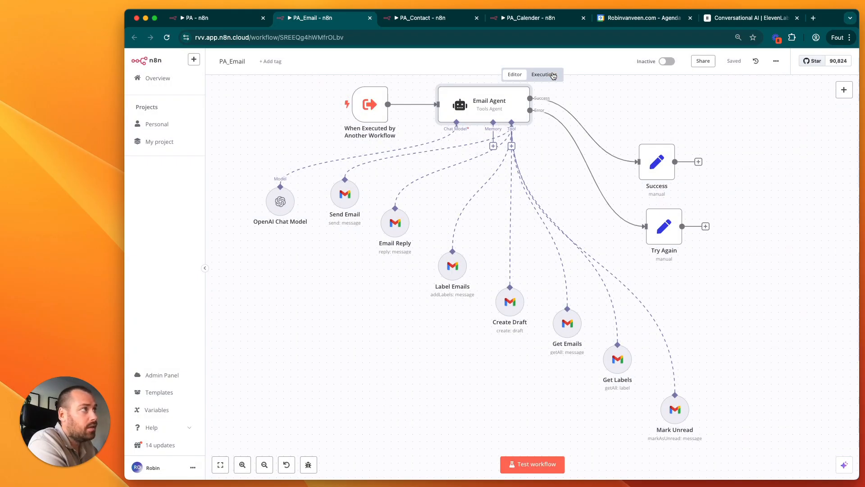
{"action": "left_click", "coordinate": [544, 74]}
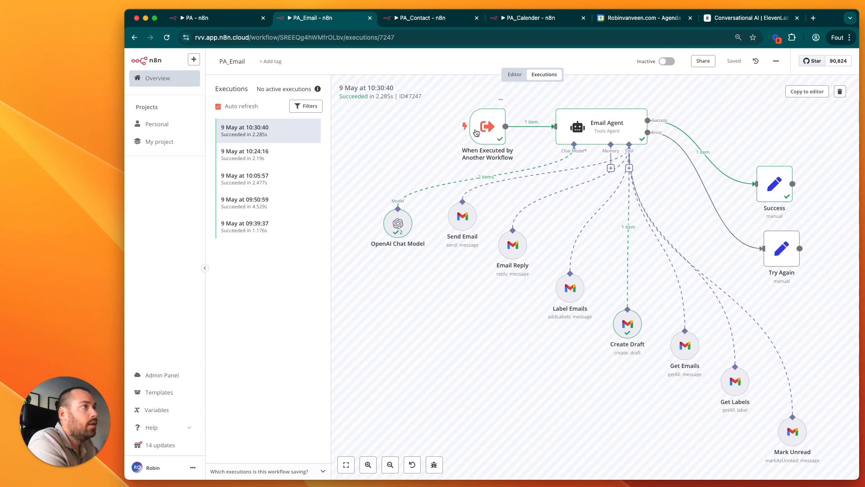
{"action": "double_click", "coordinate": [486, 125]}
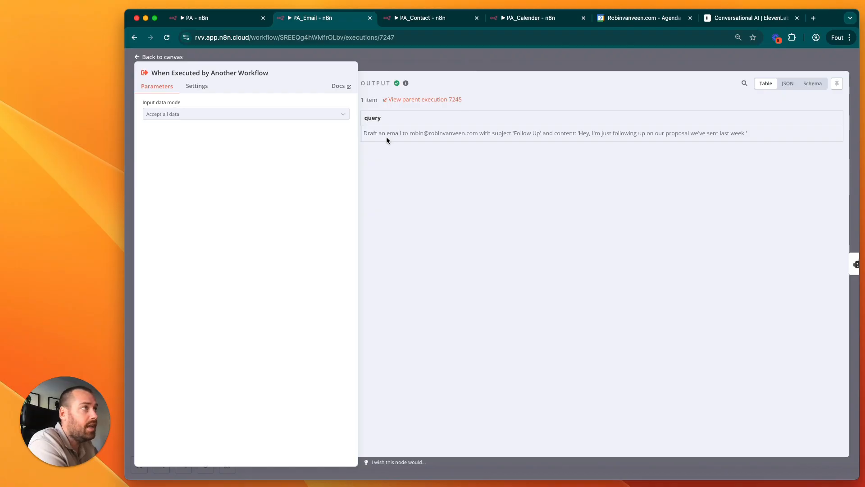
{"action": "left_click", "coordinate": [162, 56]}
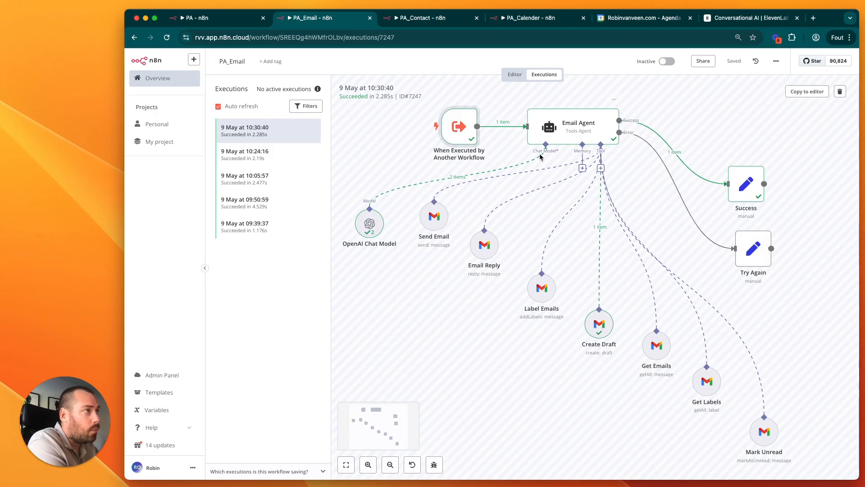
{"action": "mouse_move", "coordinate": [647, 165]}
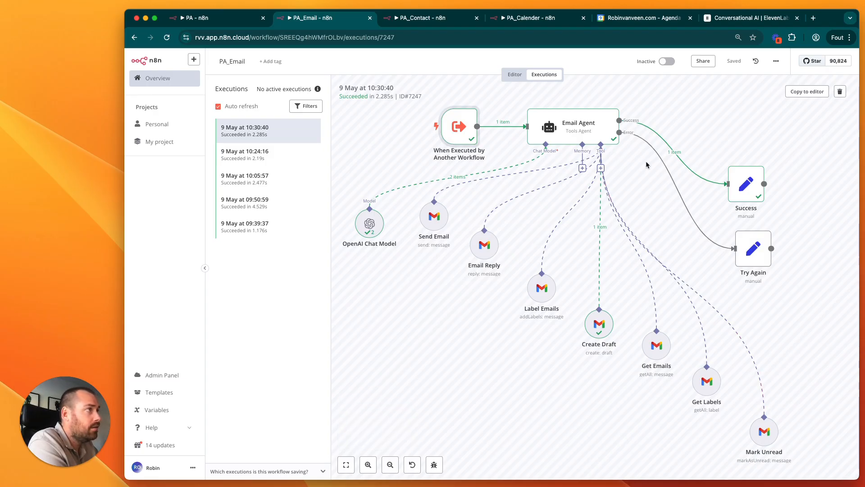
{"action": "left_click", "coordinate": [513, 74]}
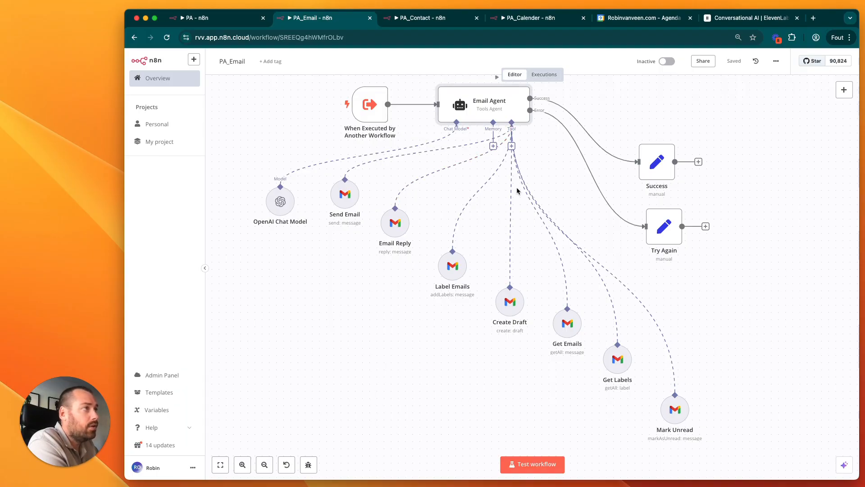
{"action": "double_click", "coordinate": [483, 105]}
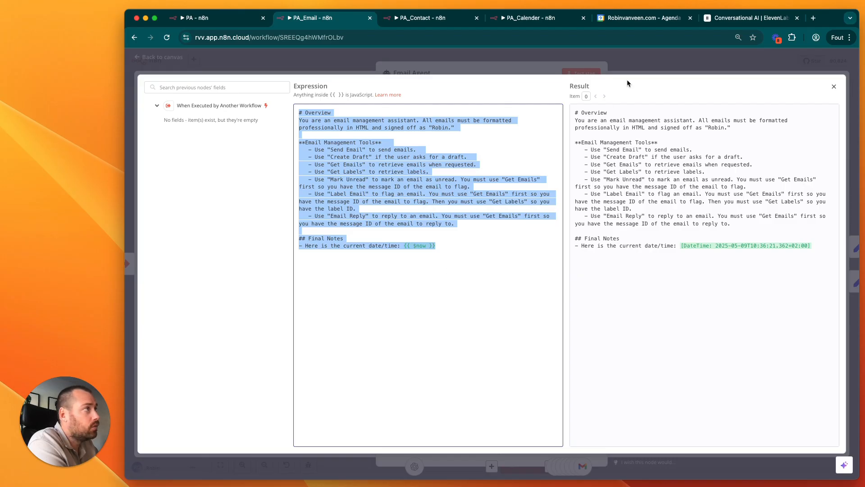
{"action": "left_click", "coordinate": [833, 86]}
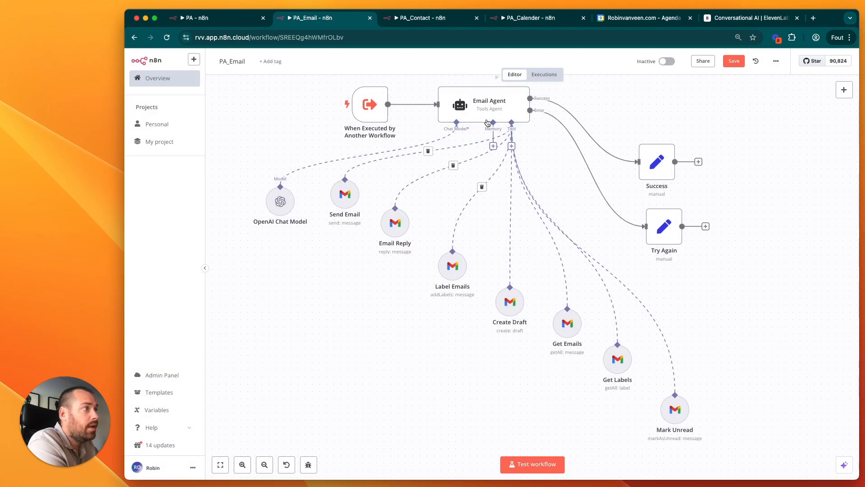
{"action": "double_click", "coordinate": [344, 194]}
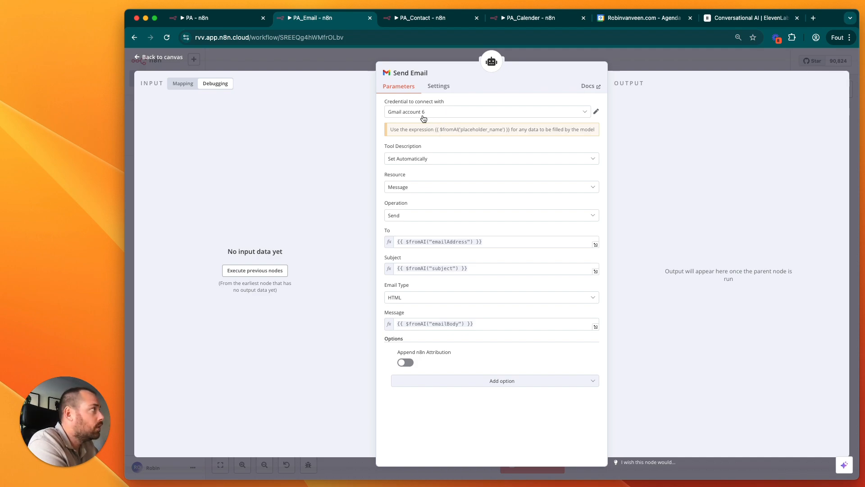
{"action": "mouse_move", "coordinate": [560, 119]}
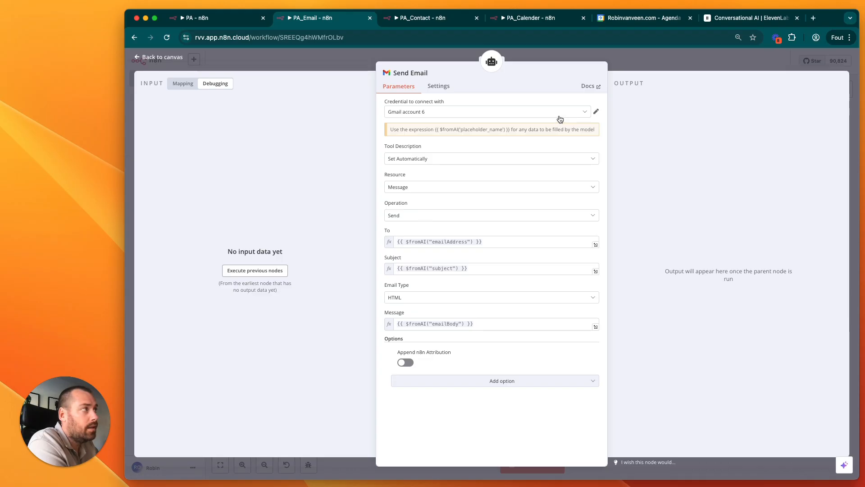
{"action": "mouse_move", "coordinate": [441, 116]}
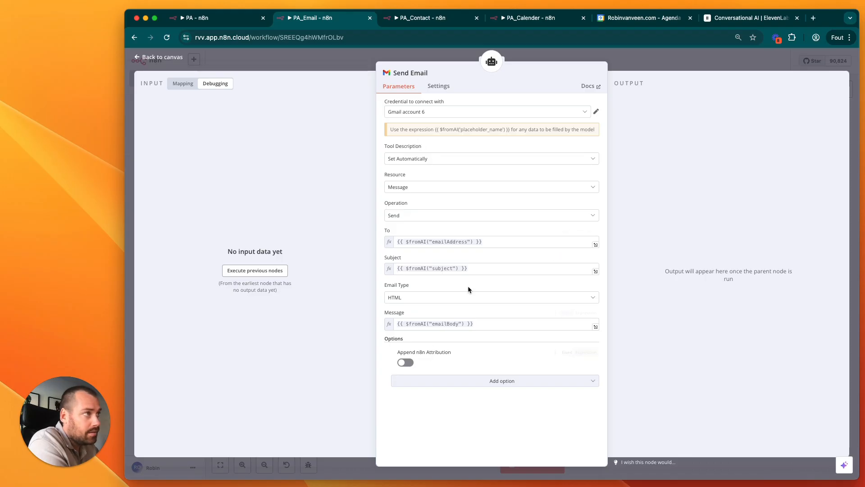
{"action": "left_click", "coordinate": [160, 57]}
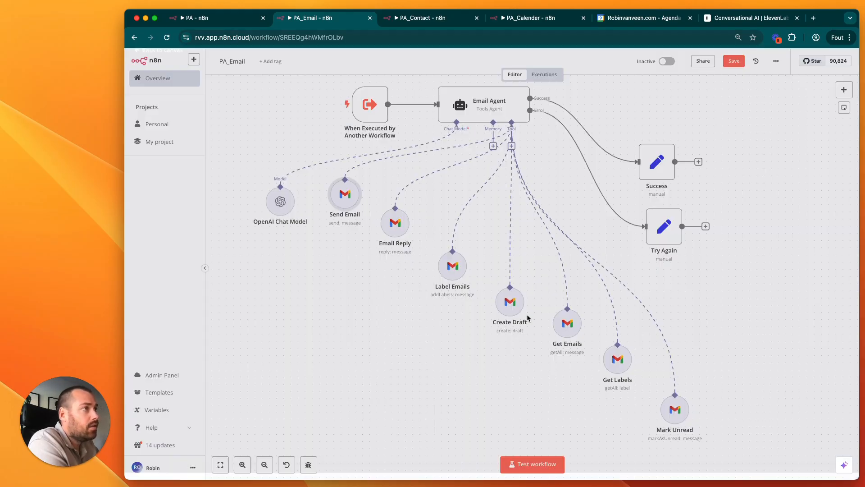
{"action": "double_click", "coordinate": [395, 221]}
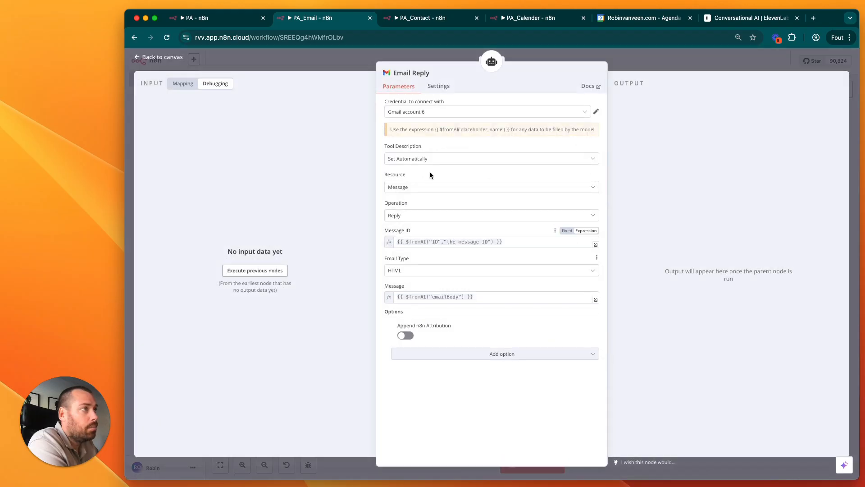
{"action": "mouse_move", "coordinate": [434, 234]}
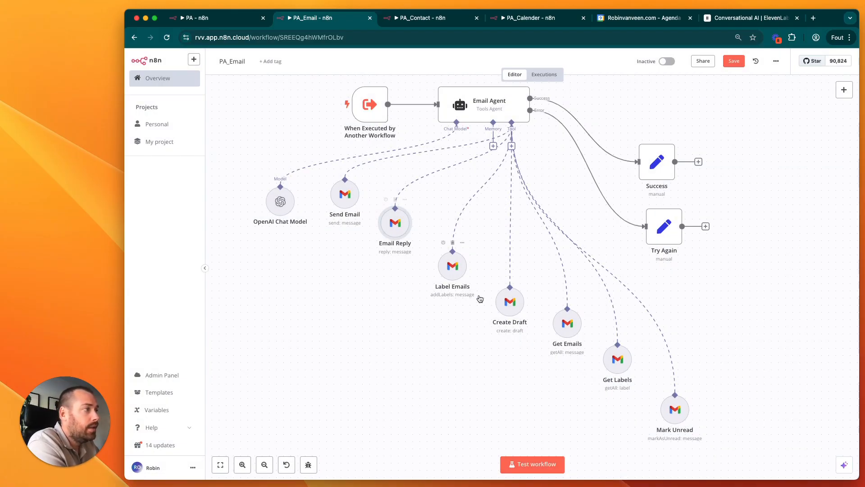
{"action": "mouse_move", "coordinate": [511, 305]}
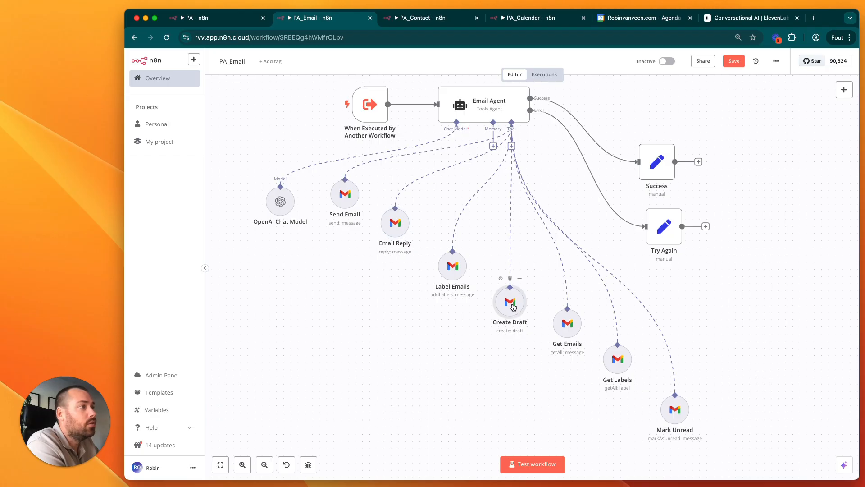
{"action": "double_click", "coordinate": [510, 301]}
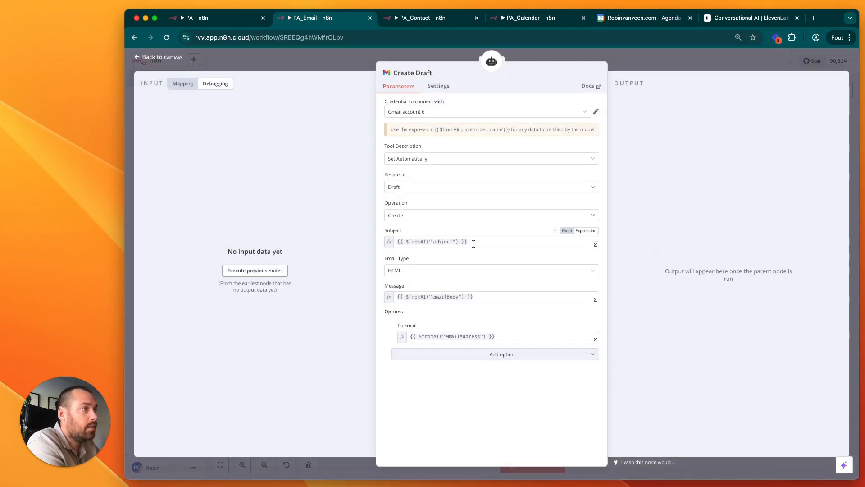
{"action": "mouse_move", "coordinate": [430, 263]}
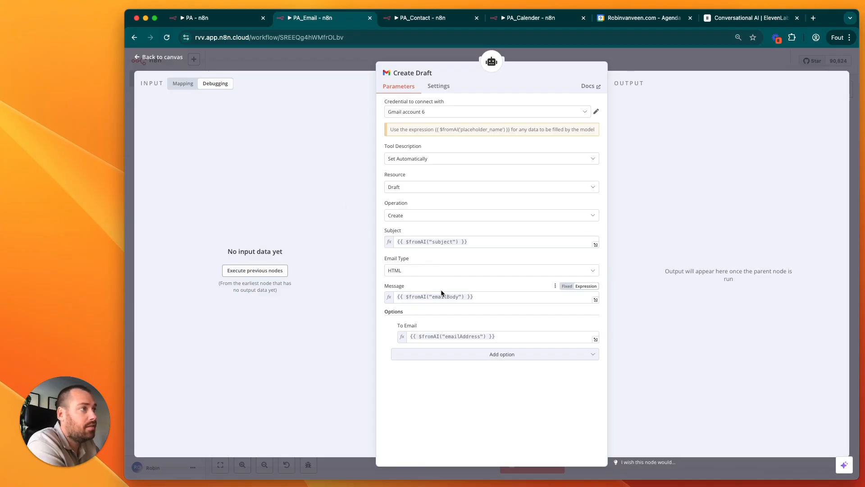
{"action": "left_click", "coordinate": [161, 56]}
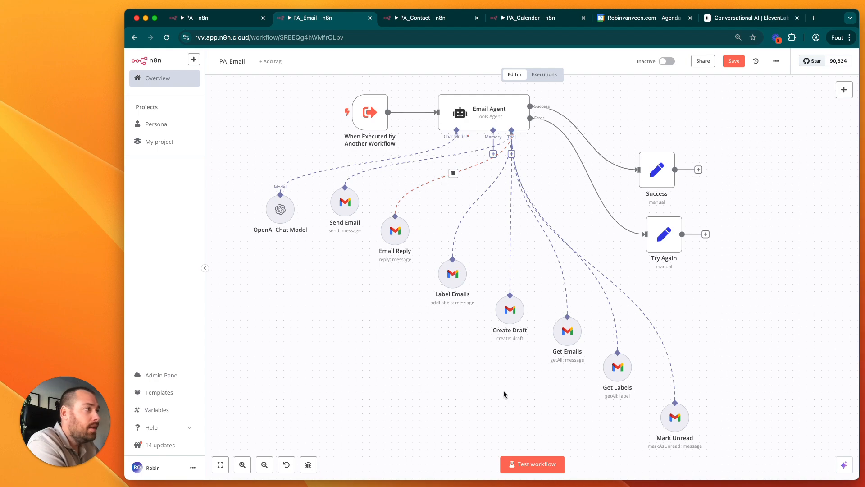
{"action": "mouse_move", "coordinate": [636, 192]}
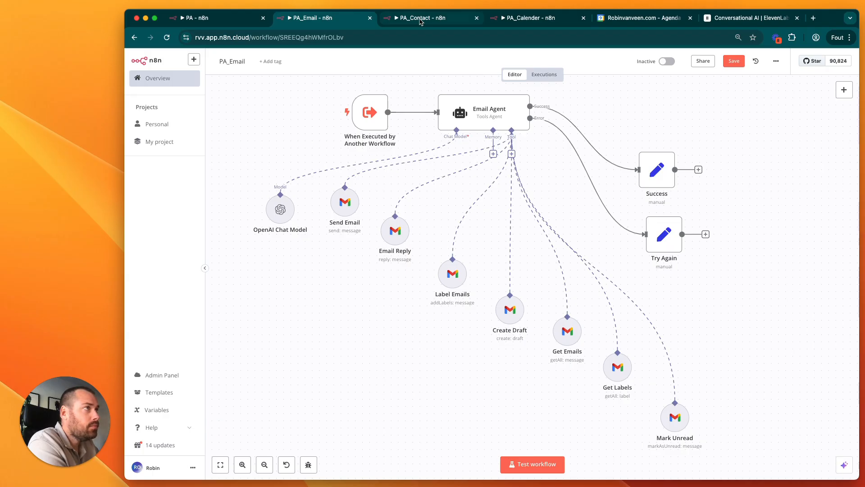
In PA_Contact's latest run, review what Get Contacts returned, then return to the editor
{"action": "left_click", "coordinate": [419, 18]}
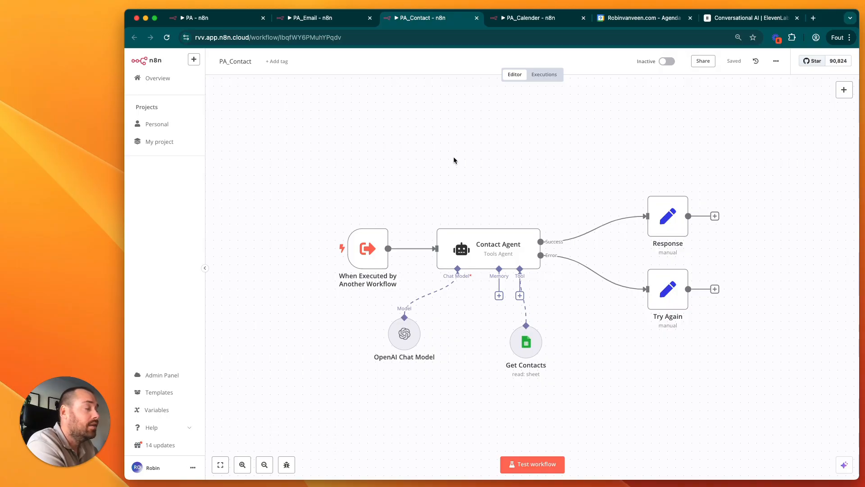
{"action": "left_click", "coordinate": [543, 74]}
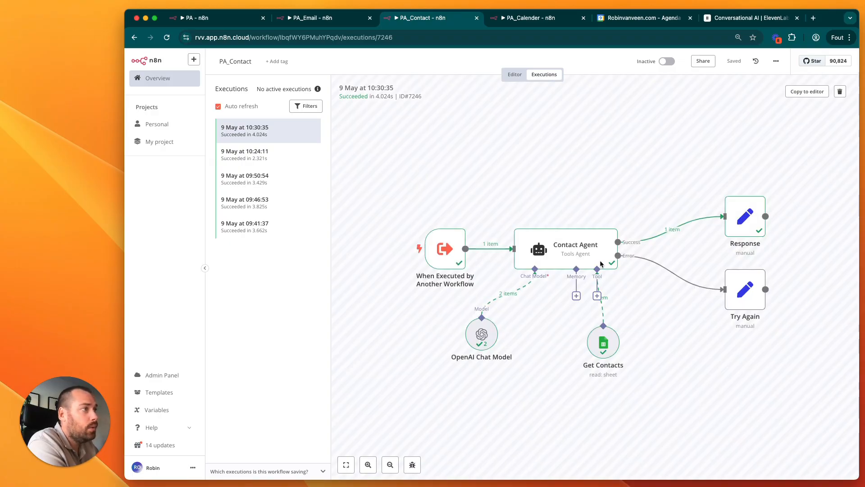
{"action": "double_click", "coordinate": [575, 248]}
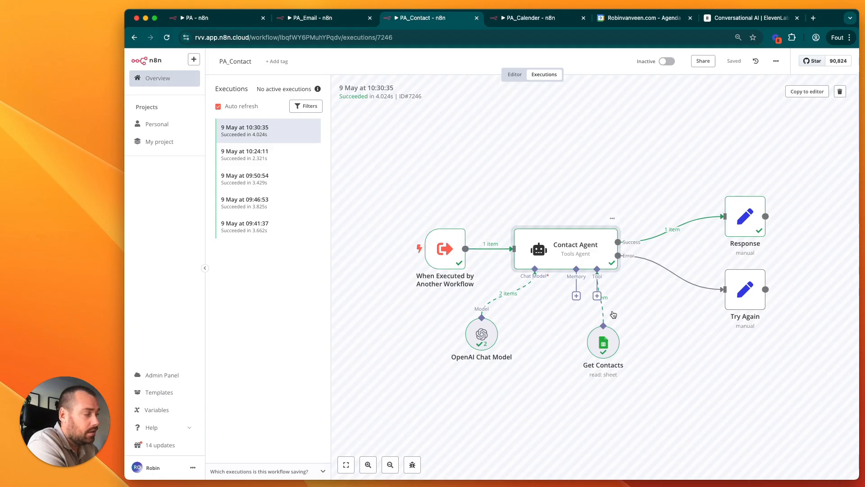
{"action": "double_click", "coordinate": [603, 341]}
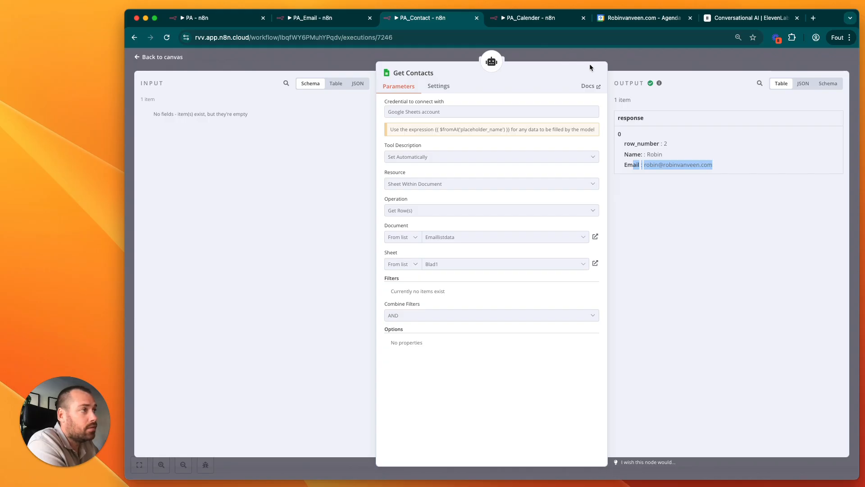
{"action": "left_click", "coordinate": [162, 57]}
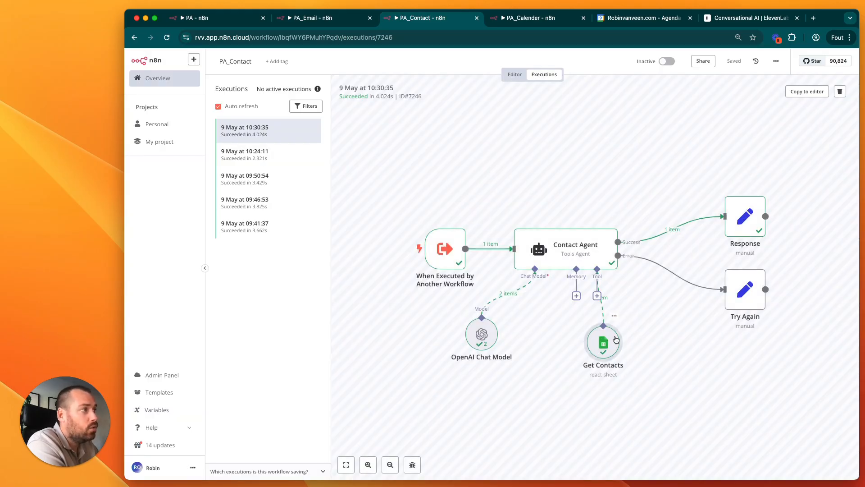
{"action": "left_click", "coordinate": [514, 74]}
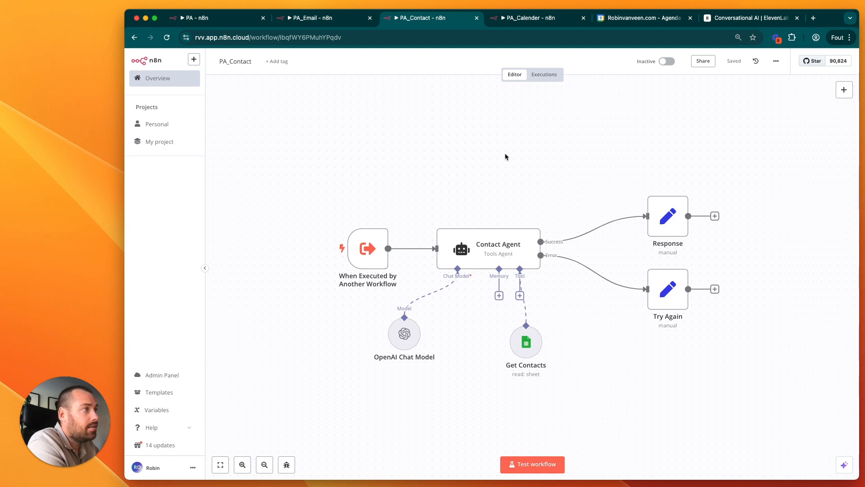
{"action": "mouse_move", "coordinate": [548, 278]}
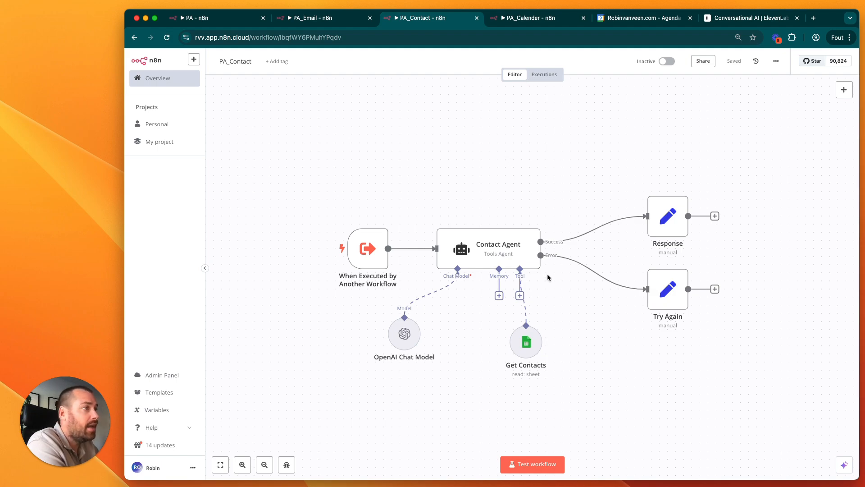
{"action": "mouse_move", "coordinate": [483, 250]}
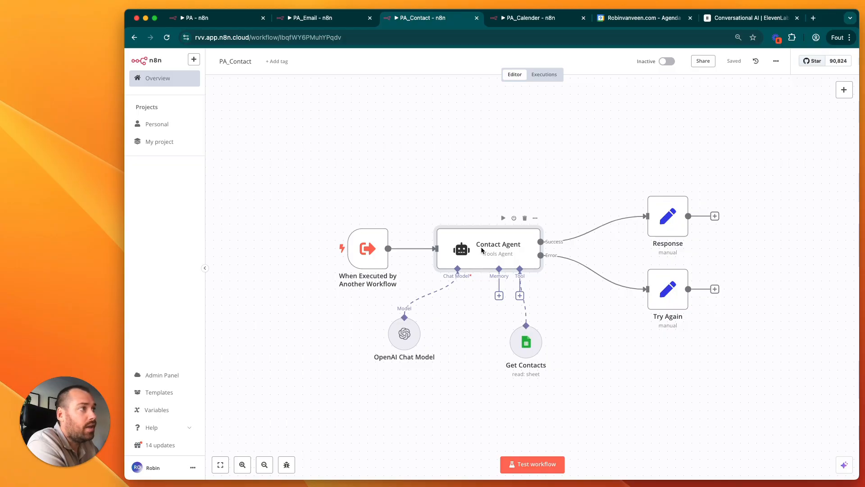
Inspect the Contact Agent's system prompt and the Get Contacts sheet tool reading Emaillistdata
{"action": "double_click", "coordinate": [497, 248]}
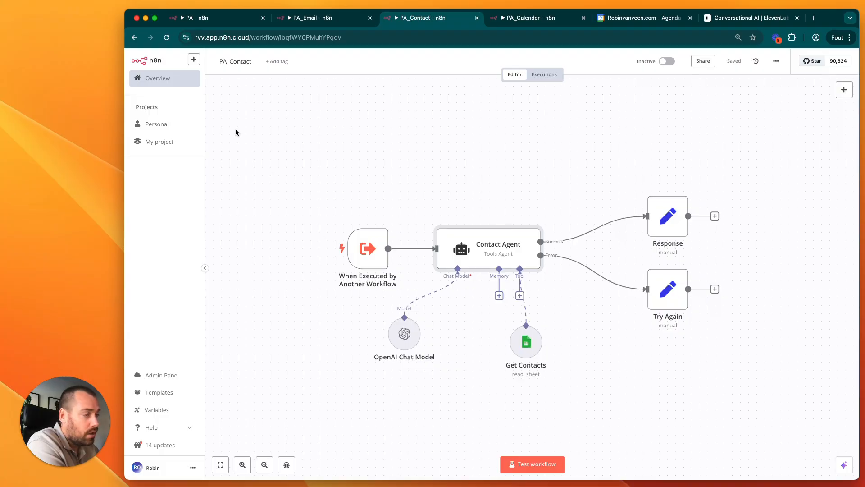
{"action": "mouse_move", "coordinate": [496, 253]}
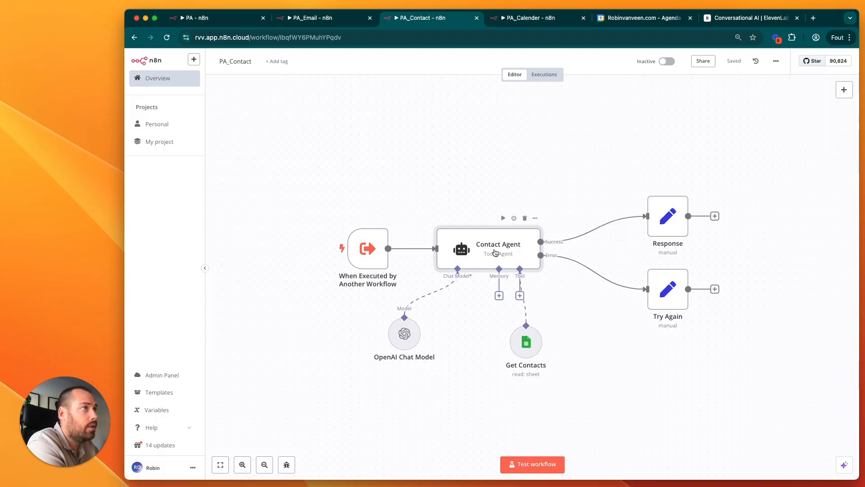
{"action": "double_click", "coordinate": [498, 249]}
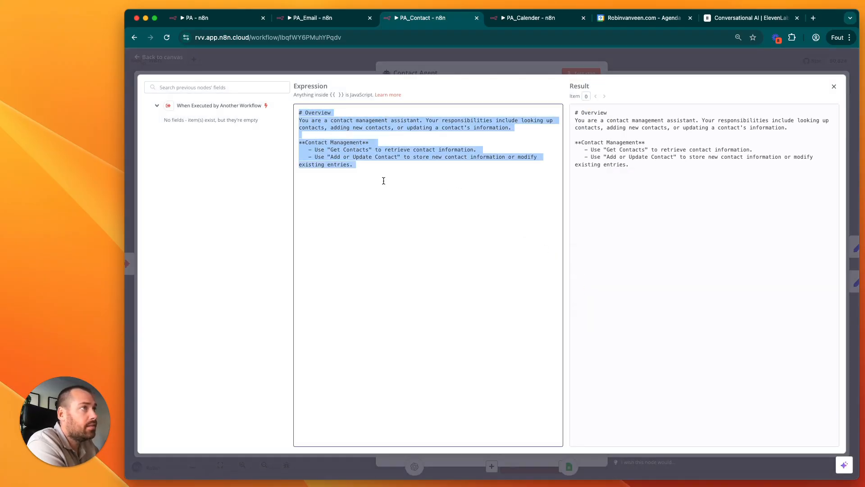
{"action": "left_click", "coordinate": [371, 122]}
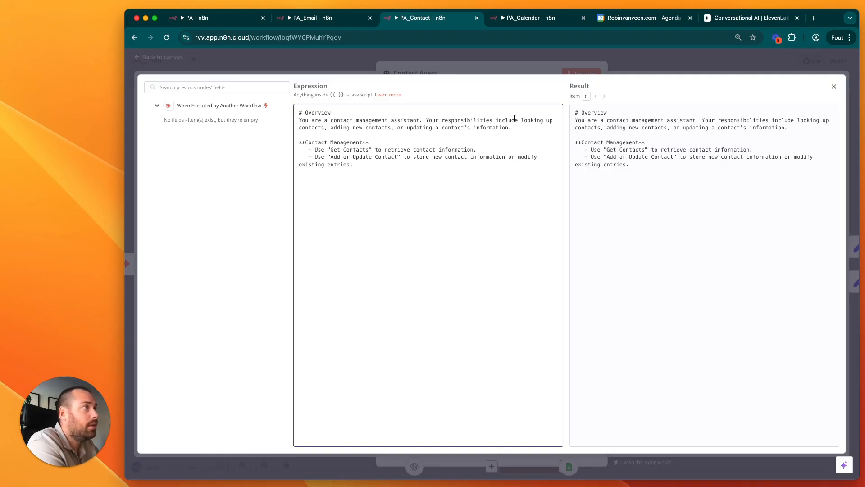
{"action": "mouse_move", "coordinate": [362, 67]}
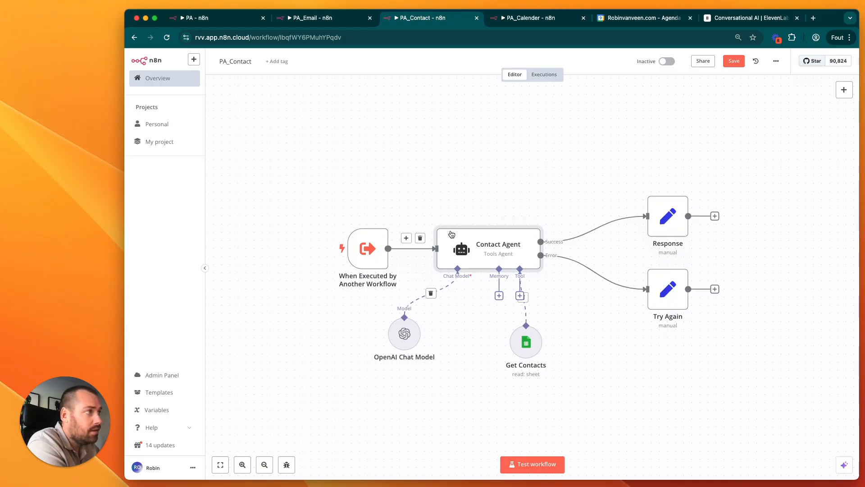
{"action": "mouse_move", "coordinate": [635, 161]}
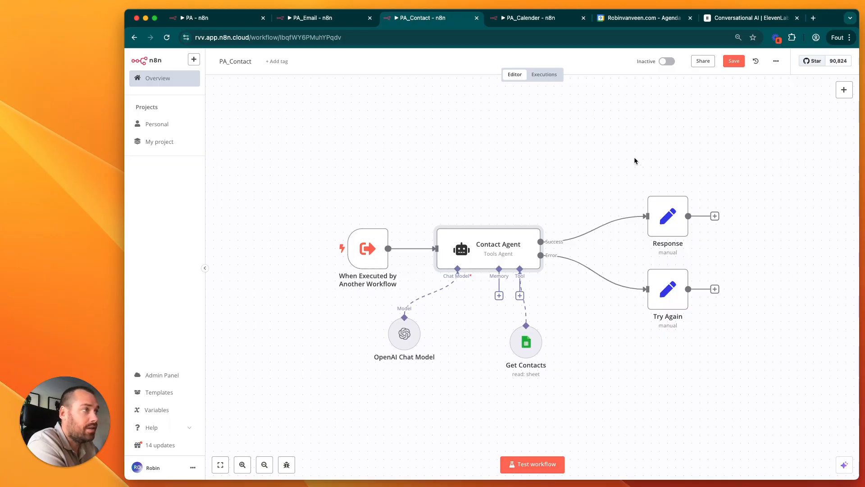
{"action": "mouse_move", "coordinate": [526, 341]}
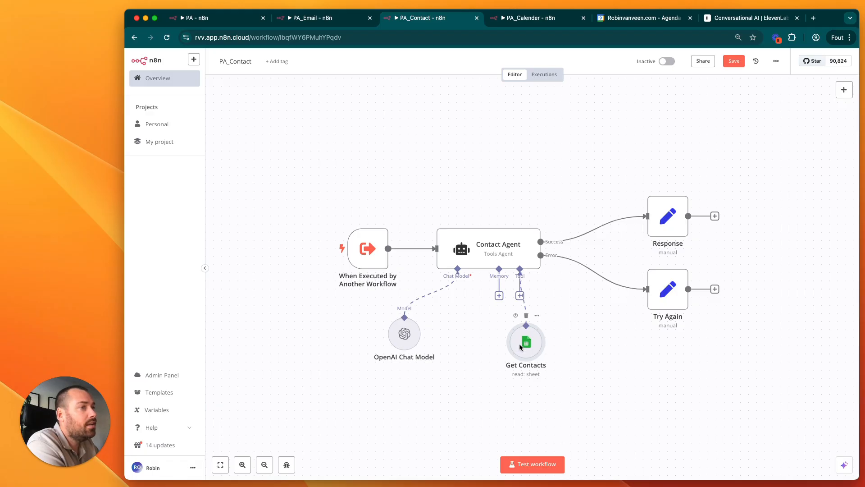
{"action": "double_click", "coordinate": [525, 341]}
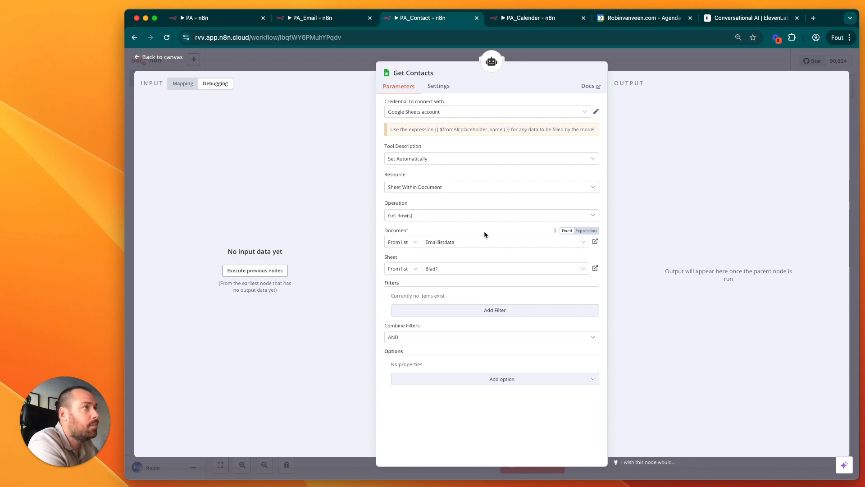
{"action": "mouse_move", "coordinate": [432, 113]}
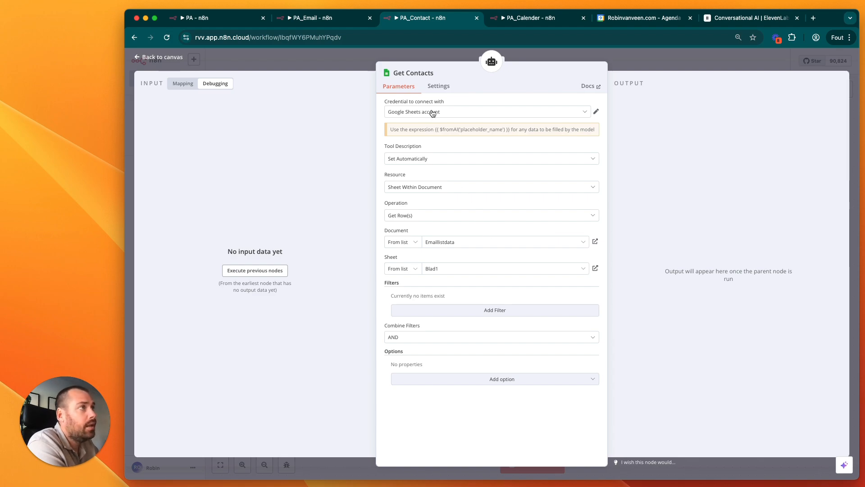
{"action": "mouse_move", "coordinate": [405, 168]}
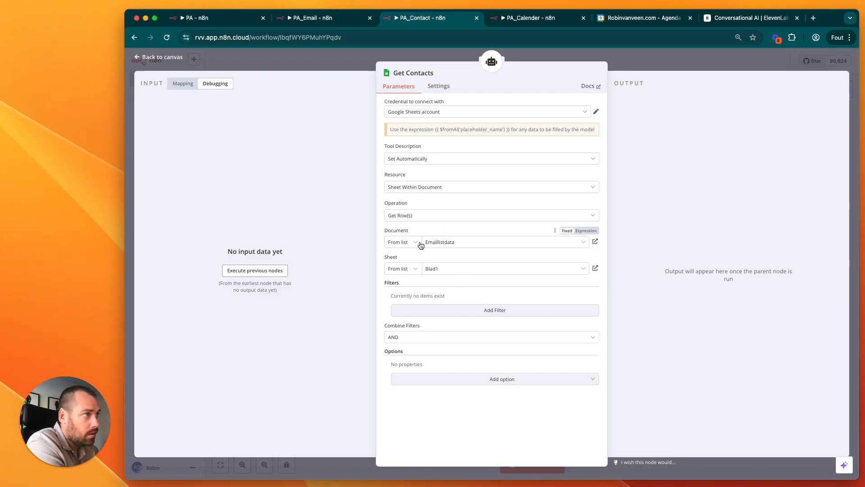
{"action": "mouse_move", "coordinate": [457, 245]}
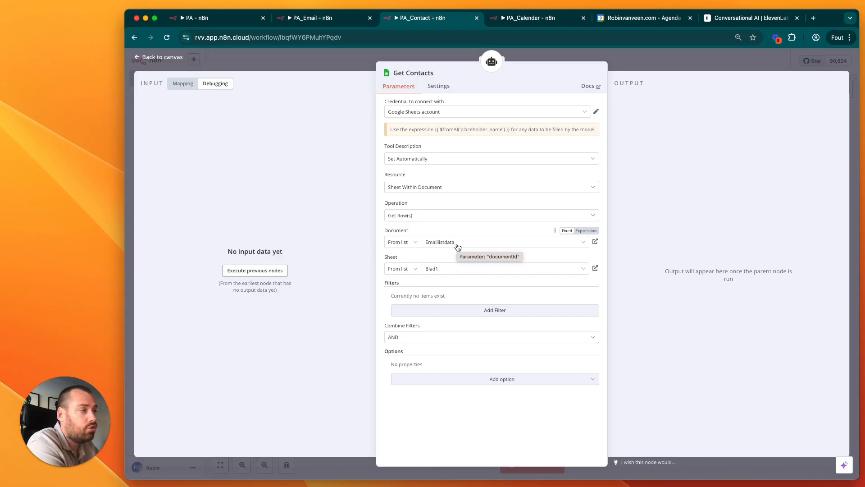
{"action": "mouse_move", "coordinate": [637, 67]}
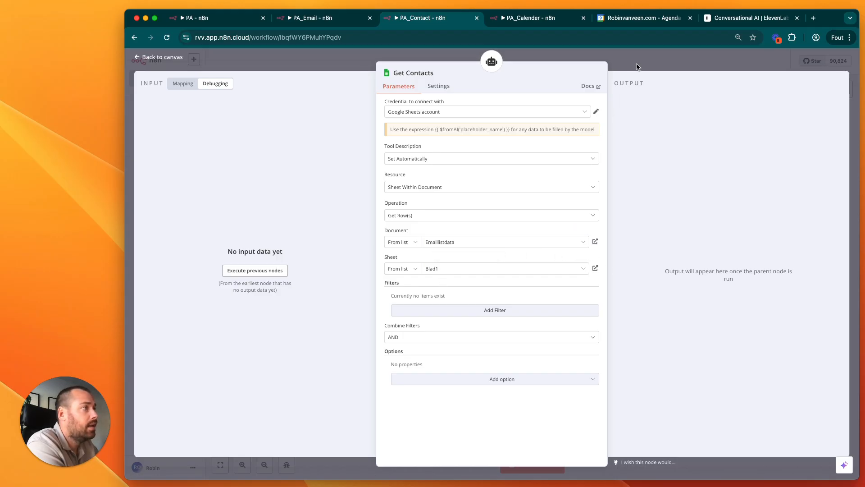
{"action": "left_click", "coordinate": [160, 57]}
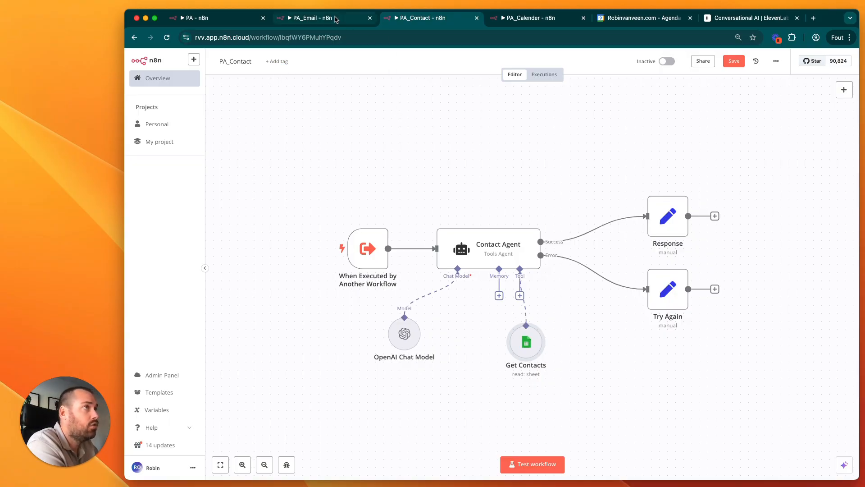
In PA_Calender, inspect the Calendar Agent prompt and the Update Event and Delete Event tools
{"action": "left_click", "coordinate": [215, 18]}
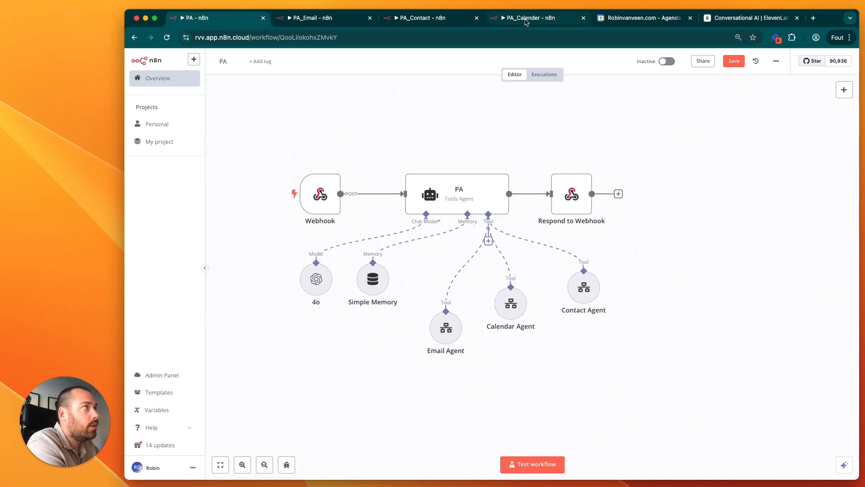
{"action": "left_click", "coordinate": [527, 17]}
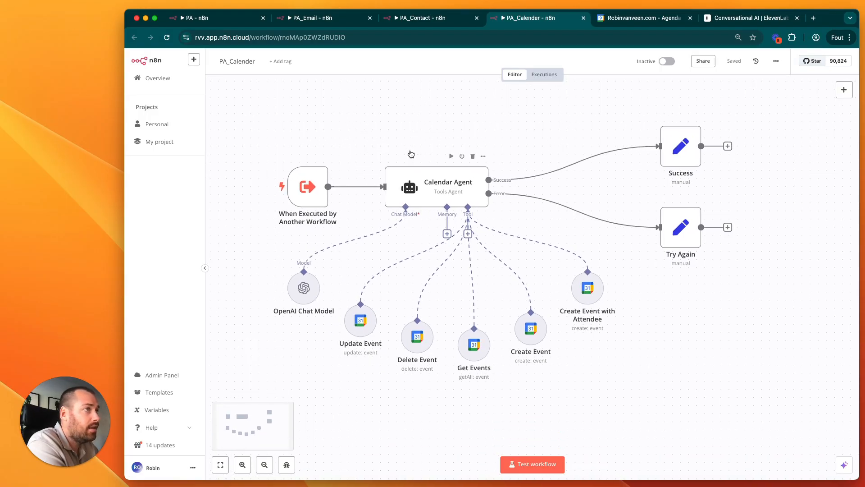
{"action": "double_click", "coordinate": [448, 186]}
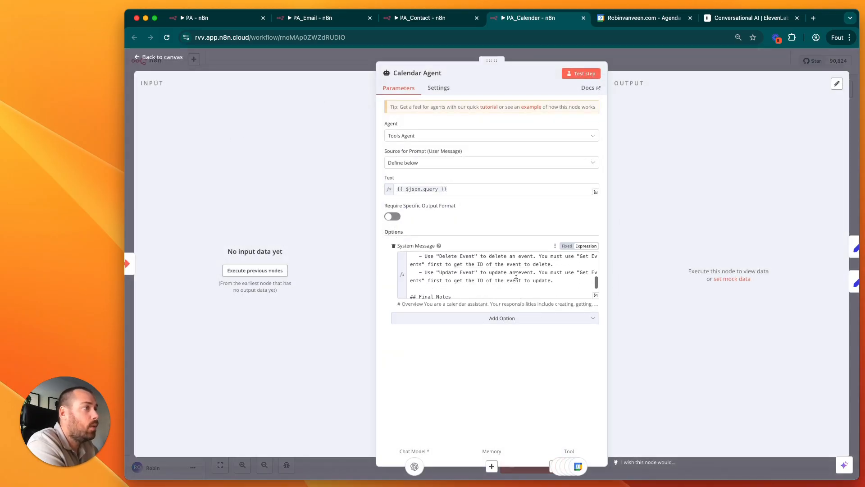
{"action": "left_click", "coordinate": [162, 57]}
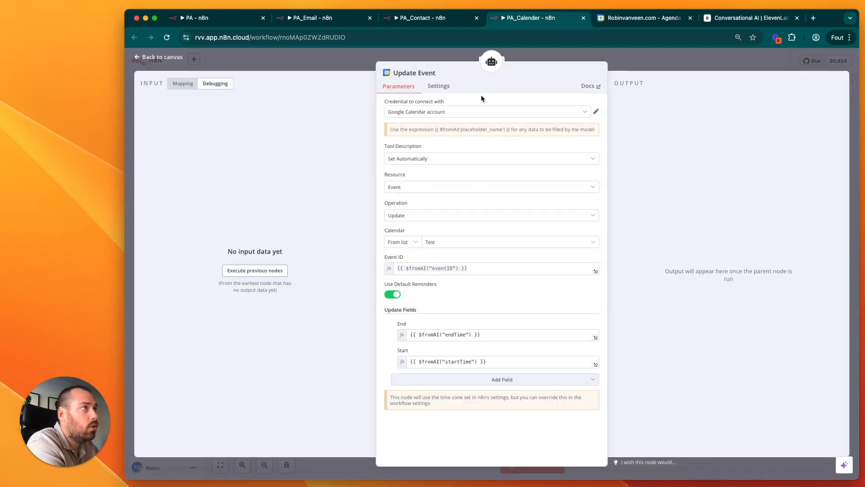
{"action": "mouse_move", "coordinate": [533, 335]}
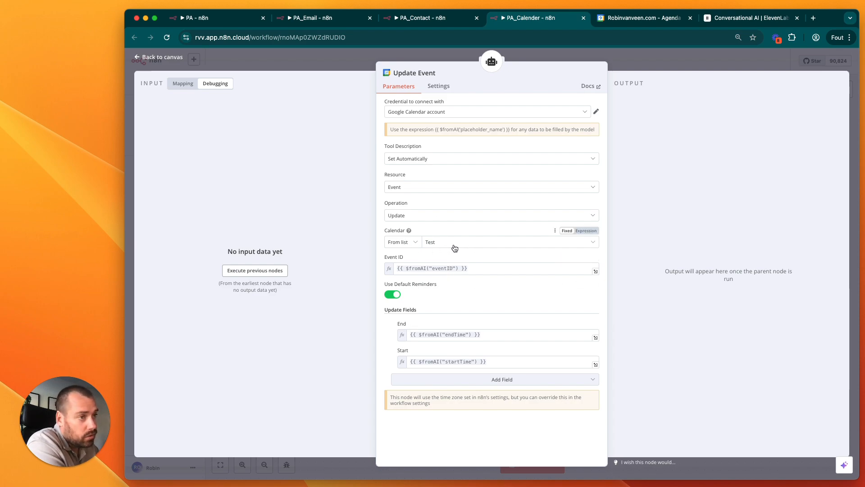
{"action": "left_click", "coordinate": [160, 57]}
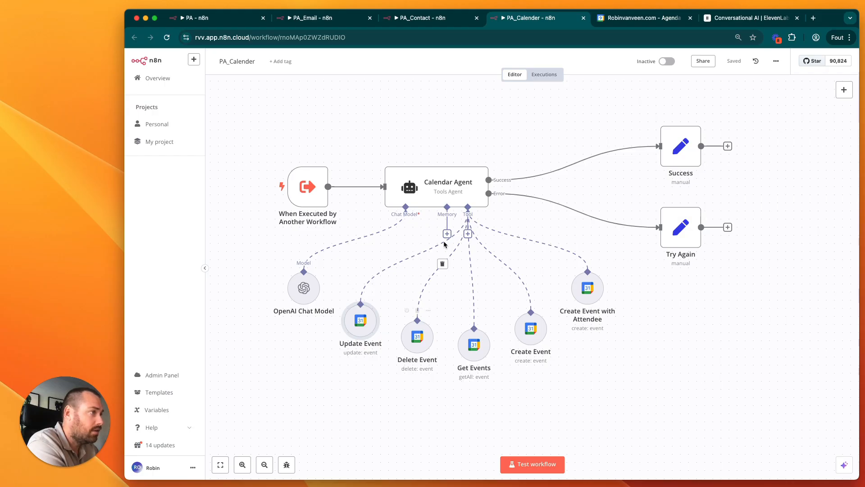
{"action": "mouse_move", "coordinate": [303, 287]}
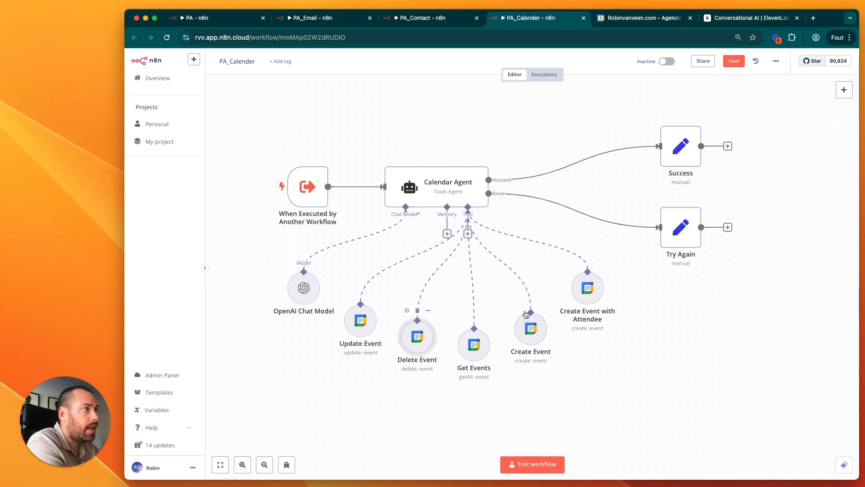
{"action": "double_click", "coordinate": [416, 337]}
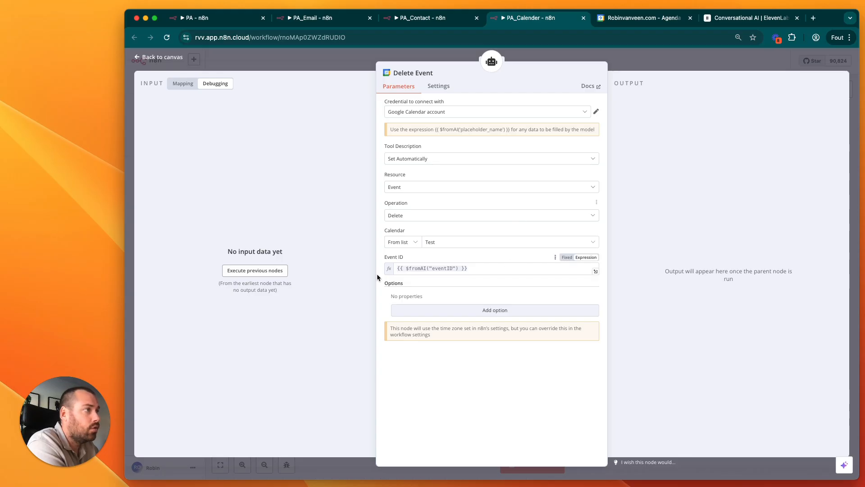
{"action": "left_click", "coordinate": [161, 57]}
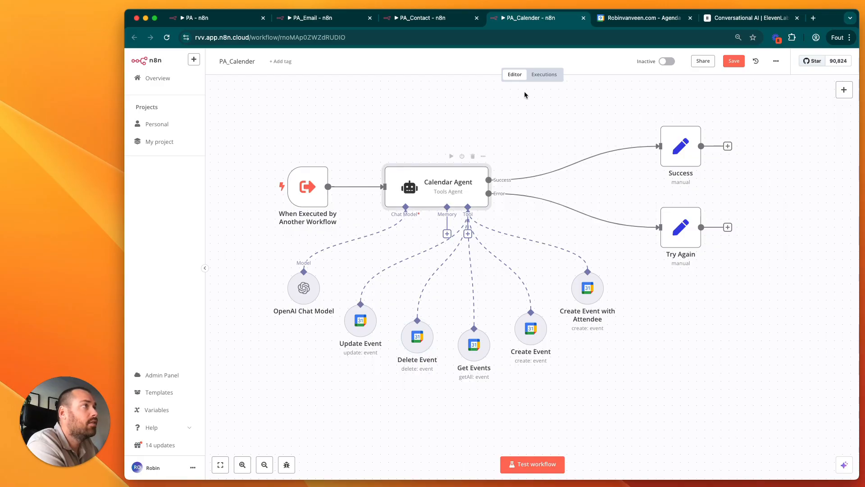
{"action": "left_click", "coordinate": [543, 74]}
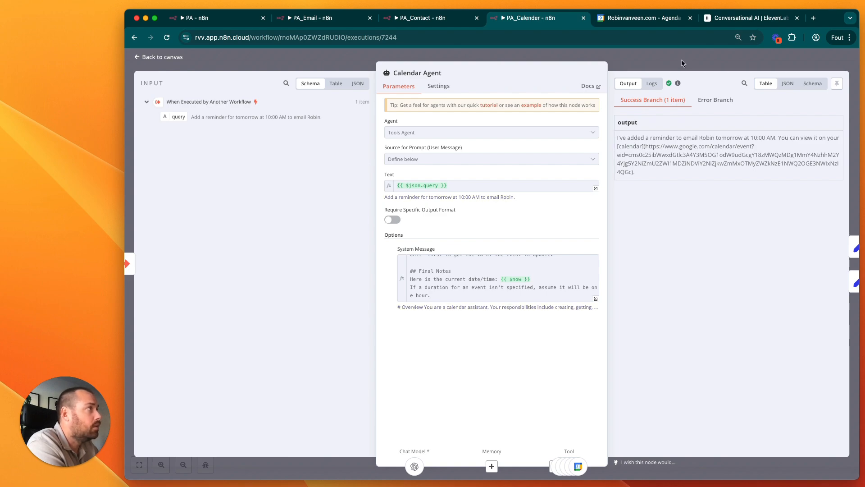
{"action": "left_click", "coordinate": [162, 56]}
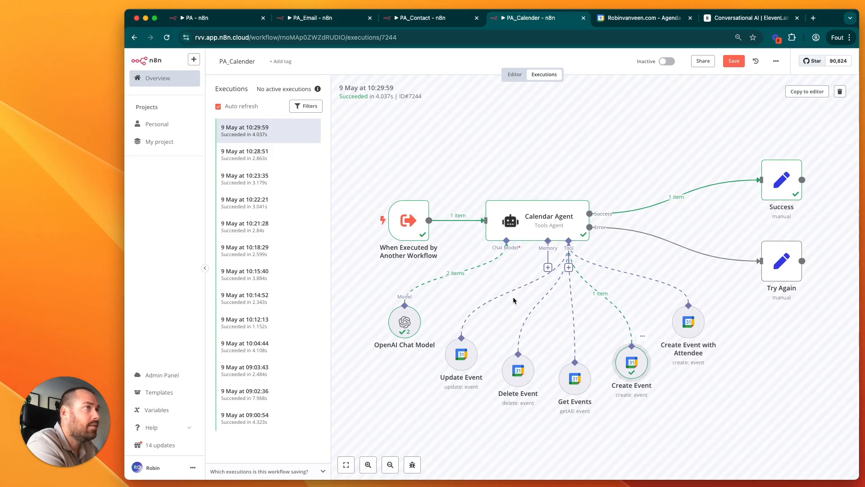
{"action": "double_click", "coordinate": [631, 362]}
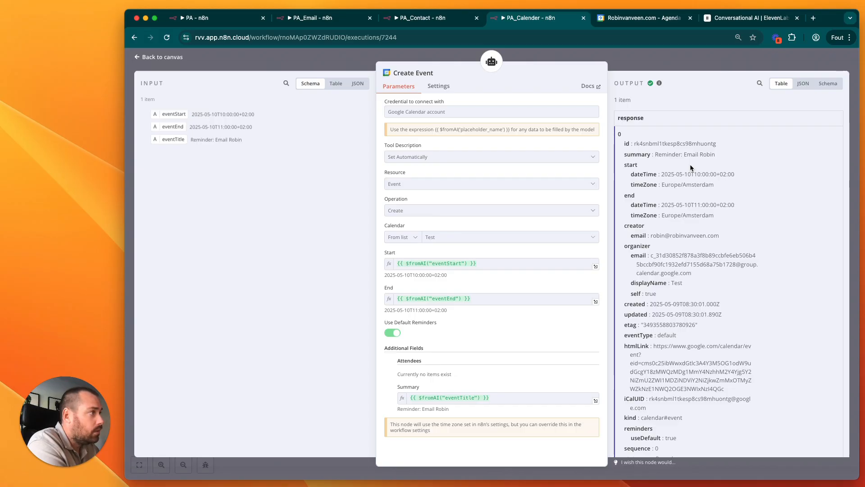
{"action": "left_click", "coordinate": [162, 57]}
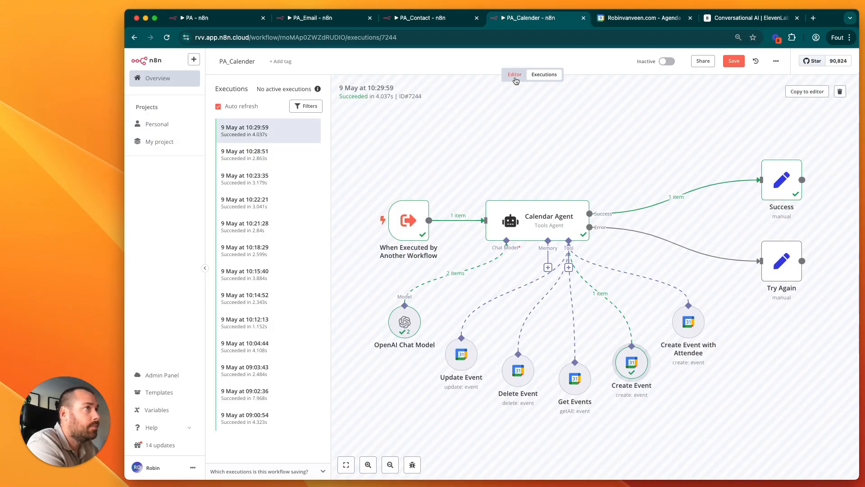
{"action": "left_click", "coordinate": [514, 74]}
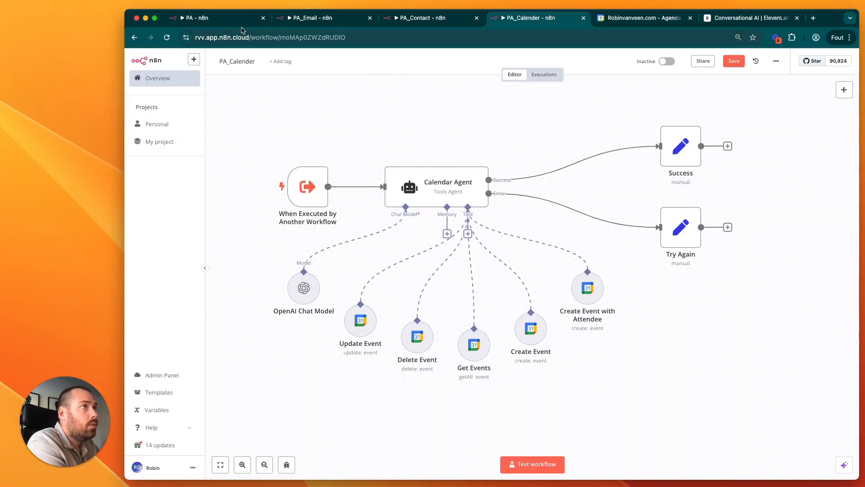
Back in the main PA workflow, inspect the Respond to Webhook node's settings
{"action": "left_click", "coordinate": [195, 17]}
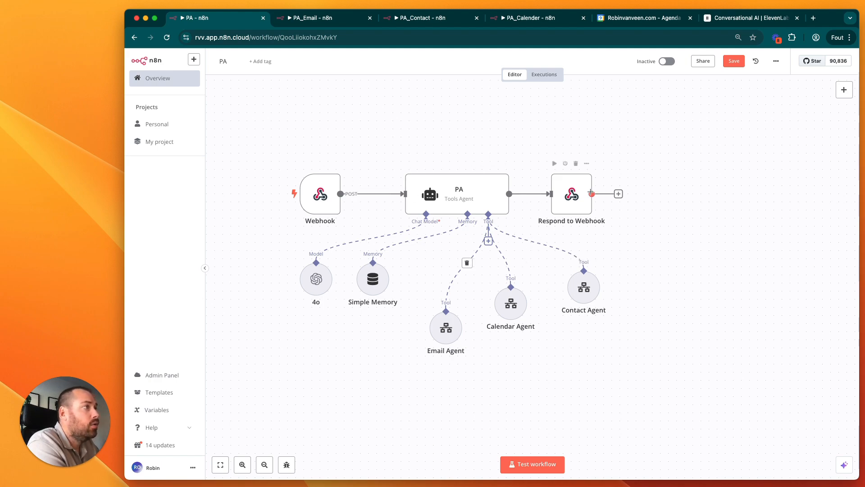
{"action": "double_click", "coordinate": [571, 194]}
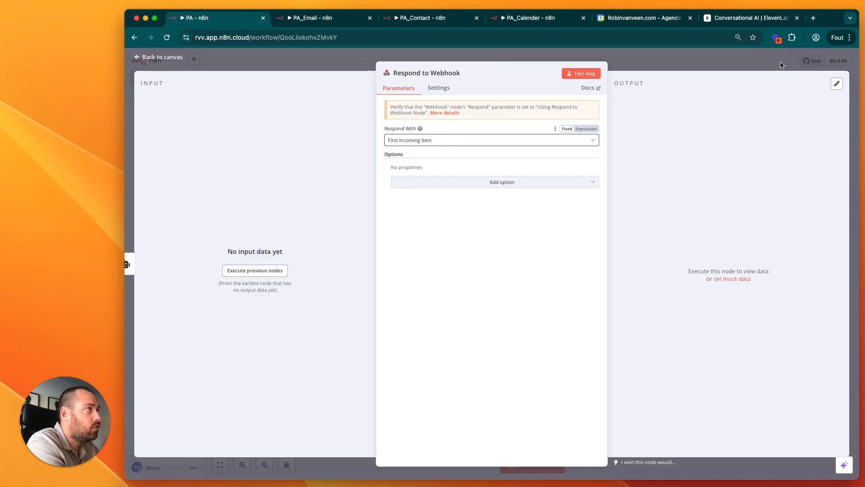
{"action": "left_click", "coordinate": [161, 57]}
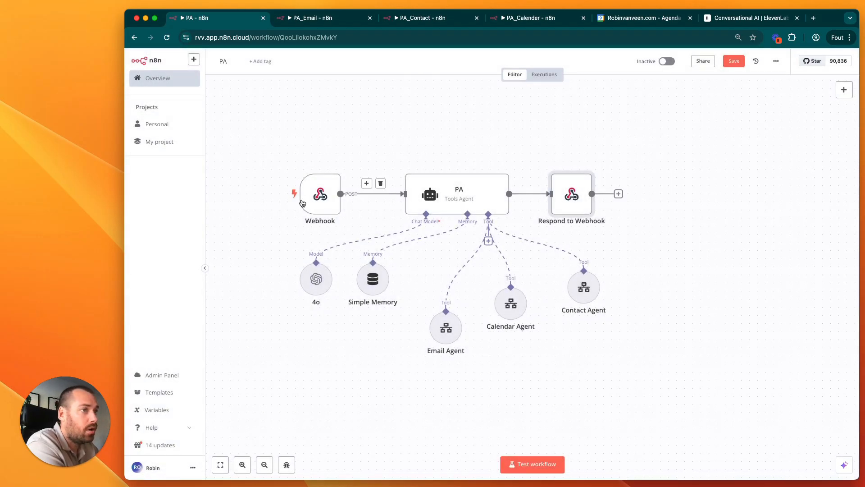
{"action": "mouse_move", "coordinate": [743, 271]}
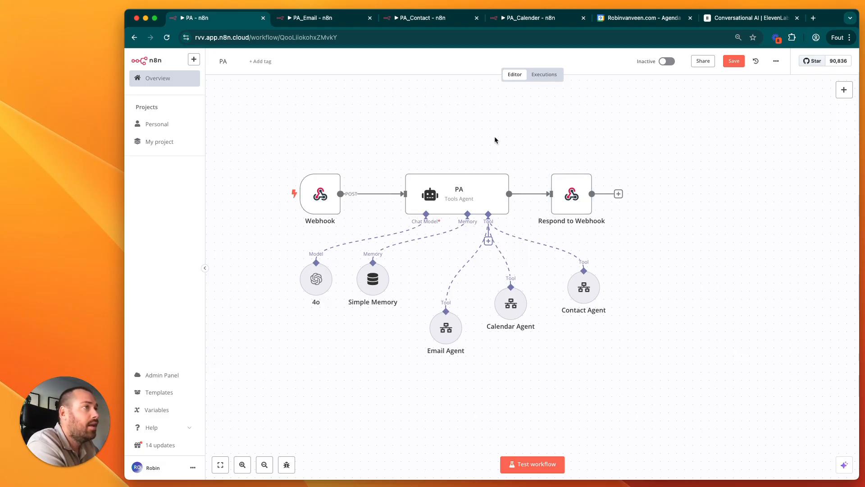
{"action": "mouse_move", "coordinate": [480, 128]}
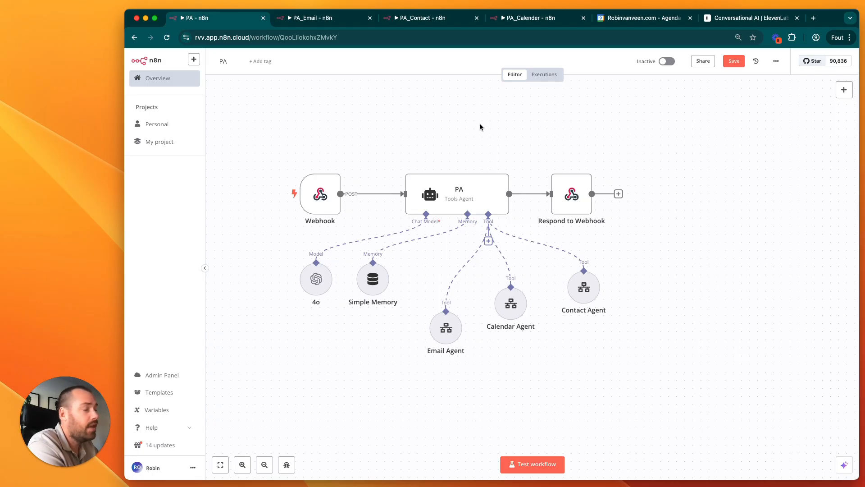
{"action": "mouse_move", "coordinate": [481, 127]}
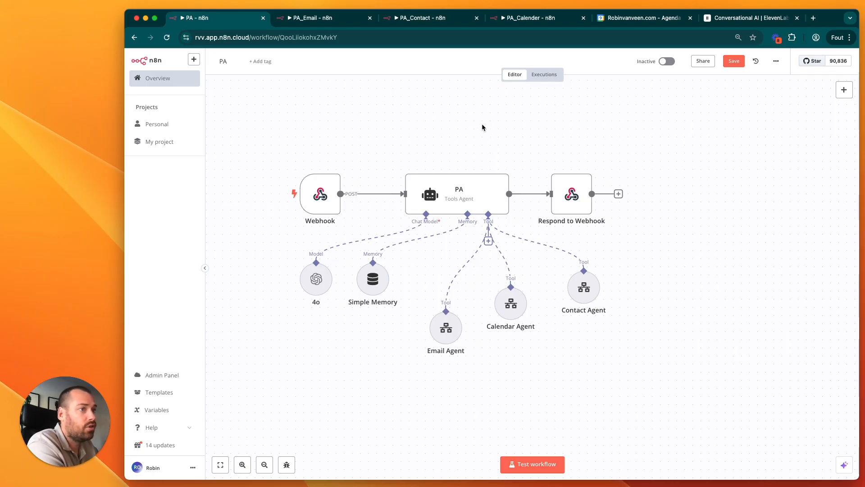